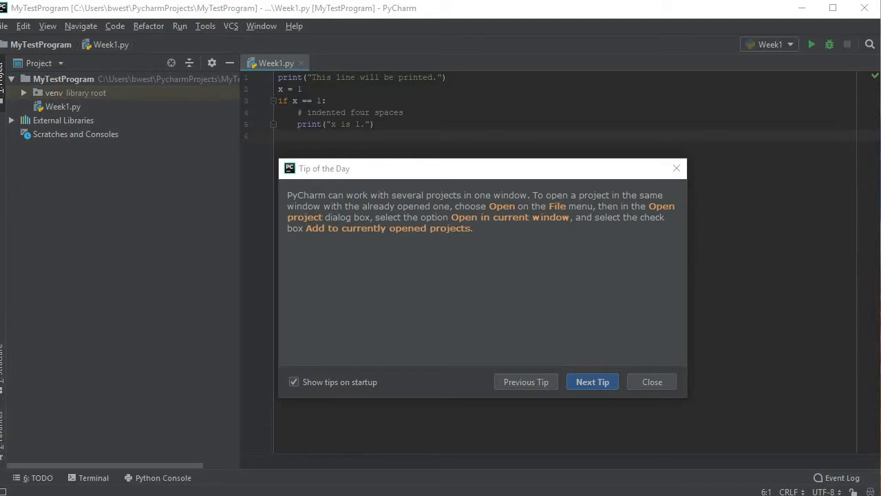
mouse_move(151, 391)
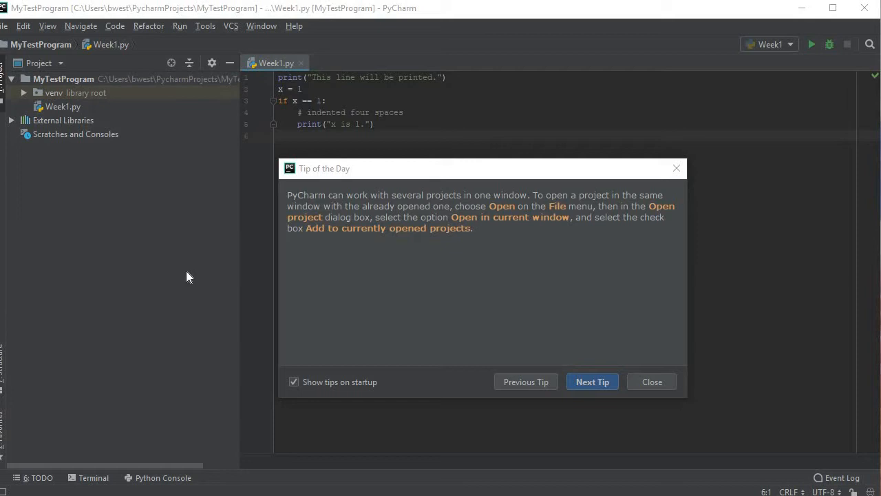
mouse_move(195, 328)
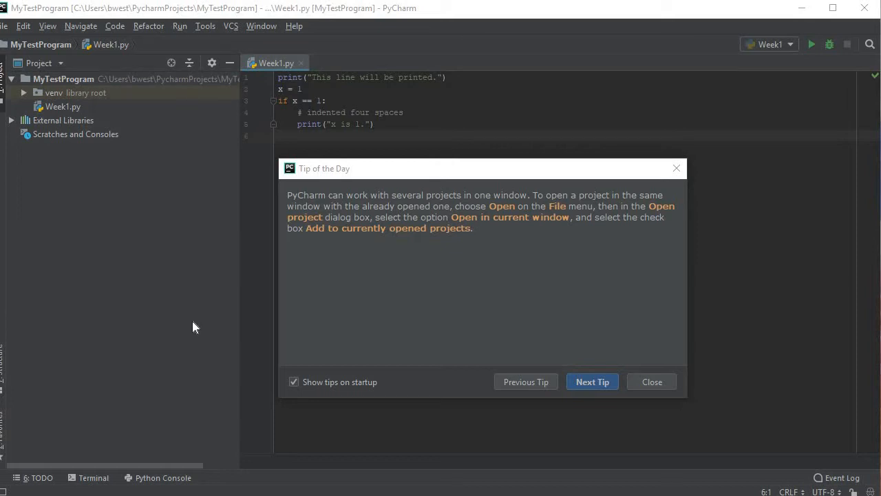
mouse_move(170, 116)
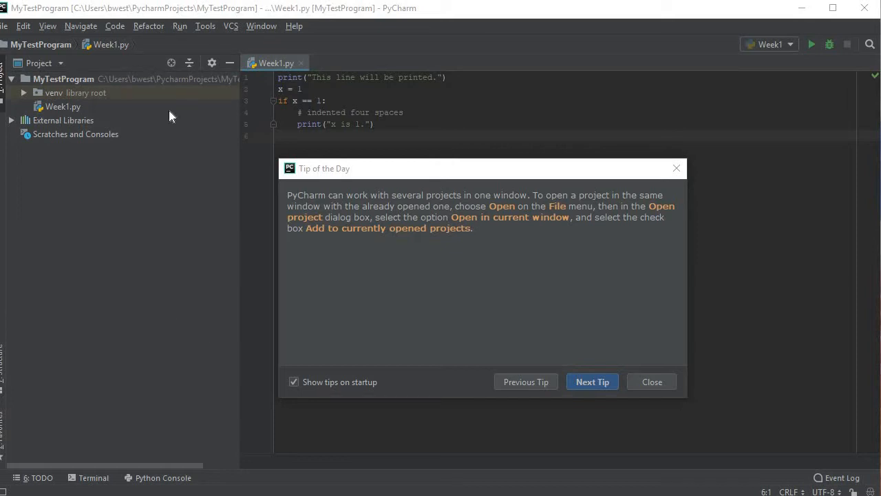
mouse_move(589, 313)
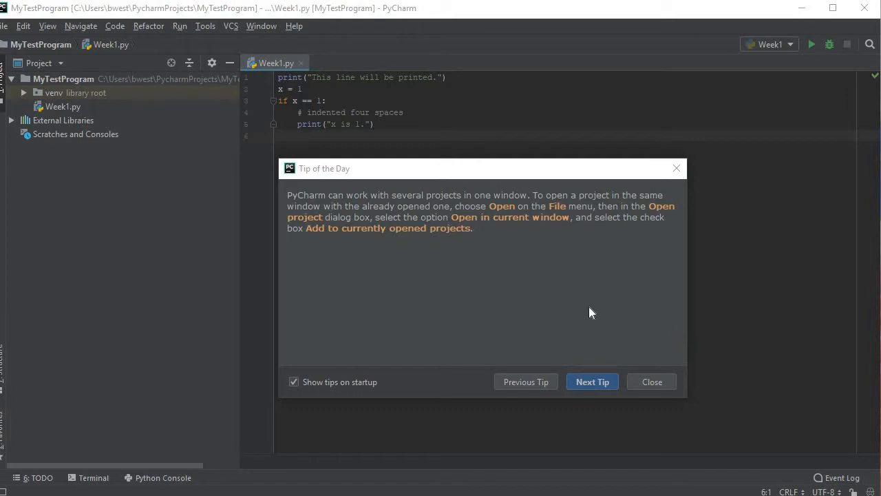
mouse_move(370, 183)
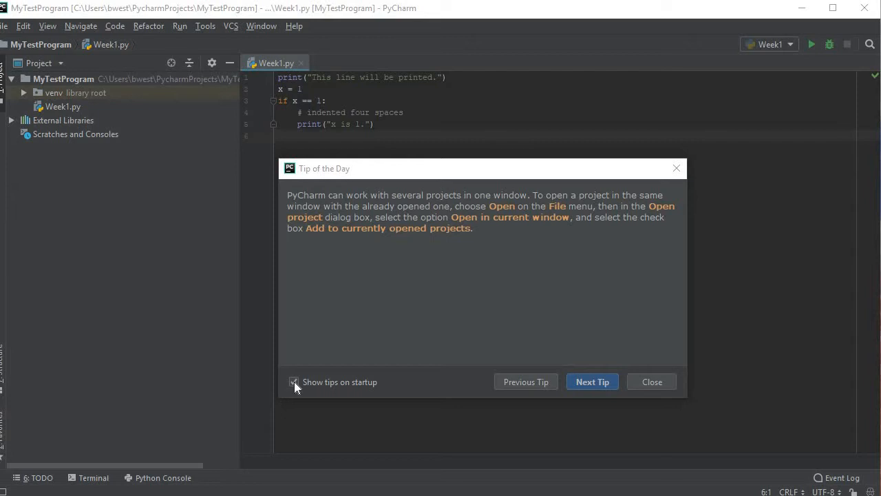
Step: Toggle the show-tips-at-startup option back on, dismiss the tip, and reach the File menu
left_click(295, 383)
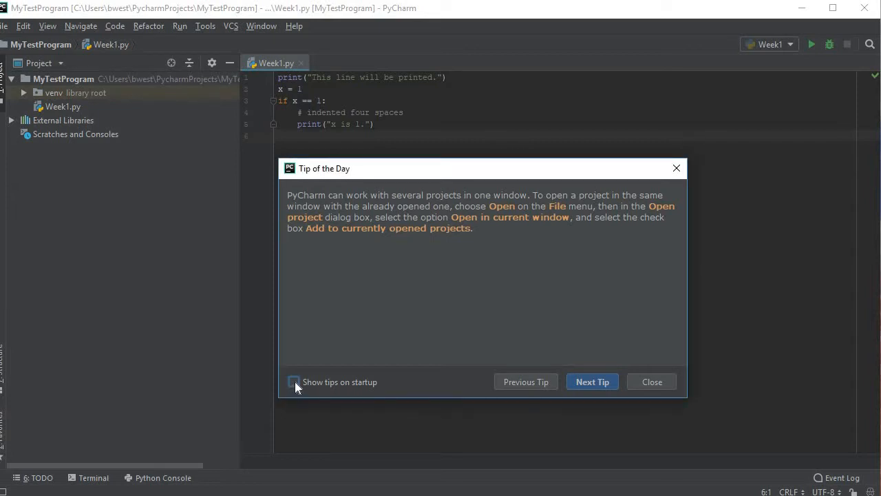
left_click(295, 382)
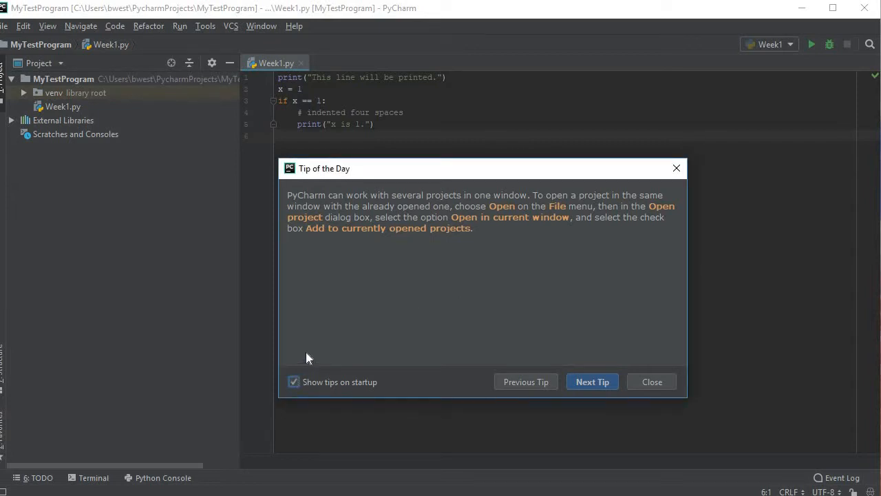
mouse_move(535, 352)
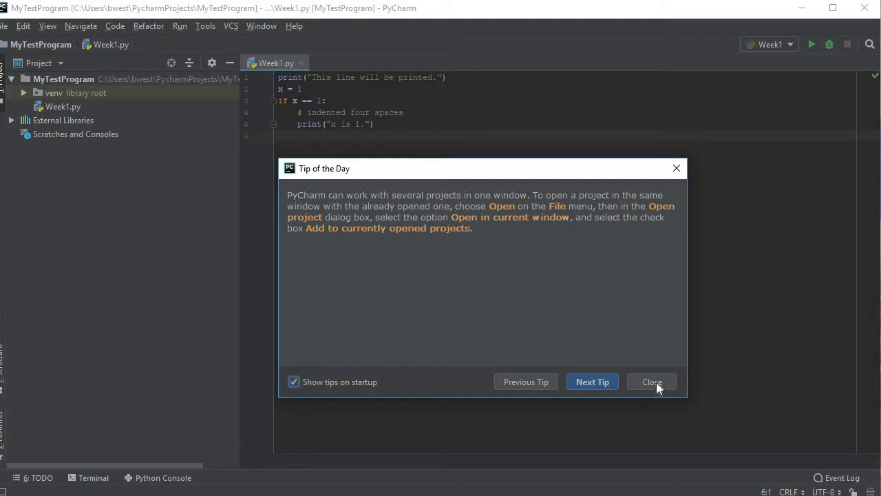
left_click(651, 381)
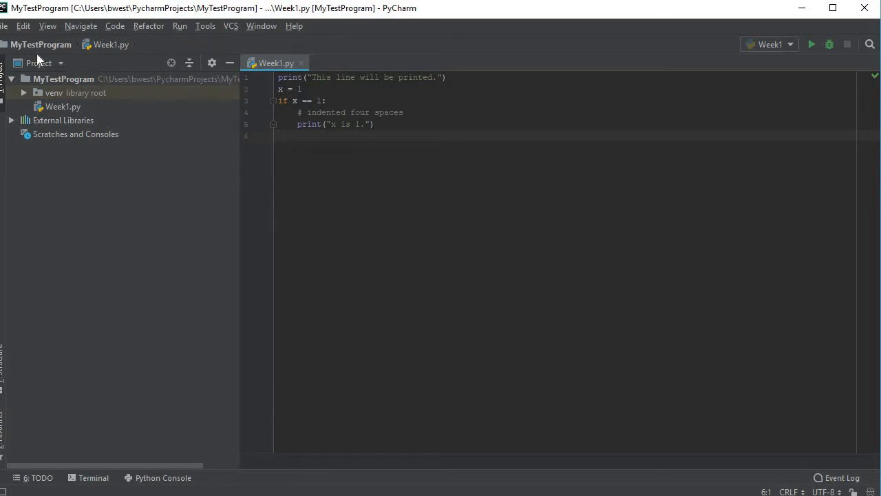
mouse_move(7, 30)
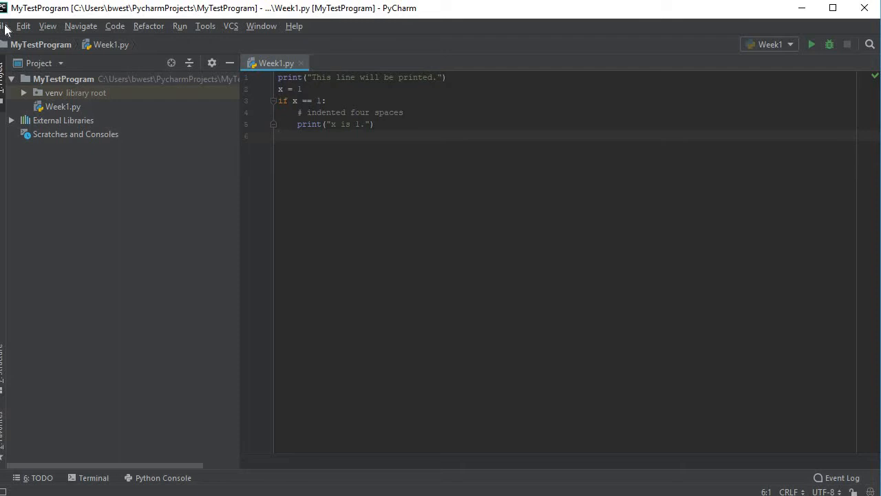
left_click(8, 25)
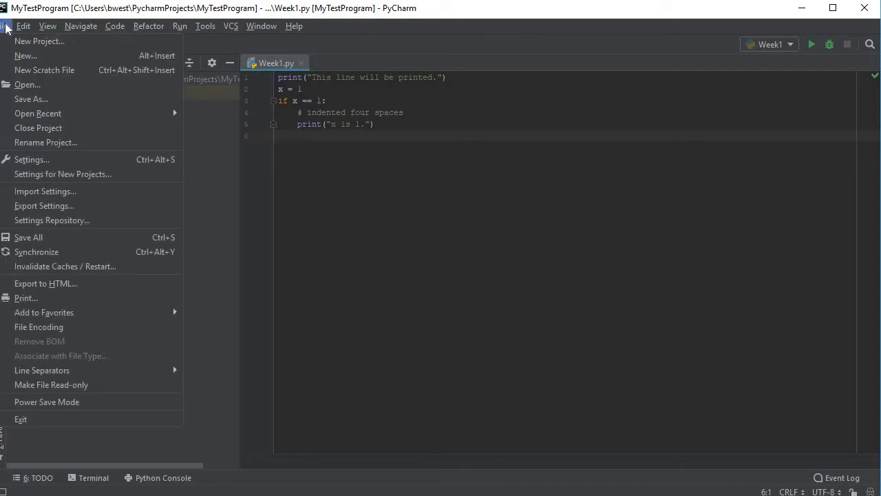
mouse_move(38, 41)
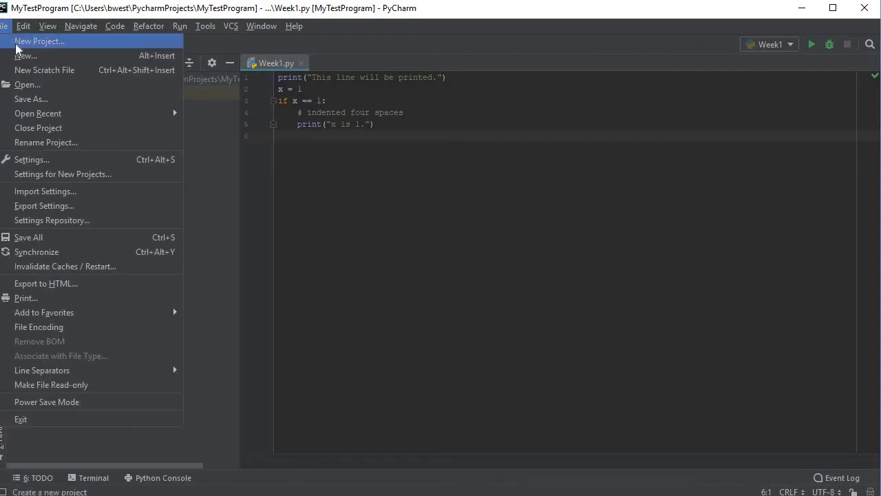
Step: Start a new project and name its location HelloWorld01 under PycharmProjects
left_click(39, 41)
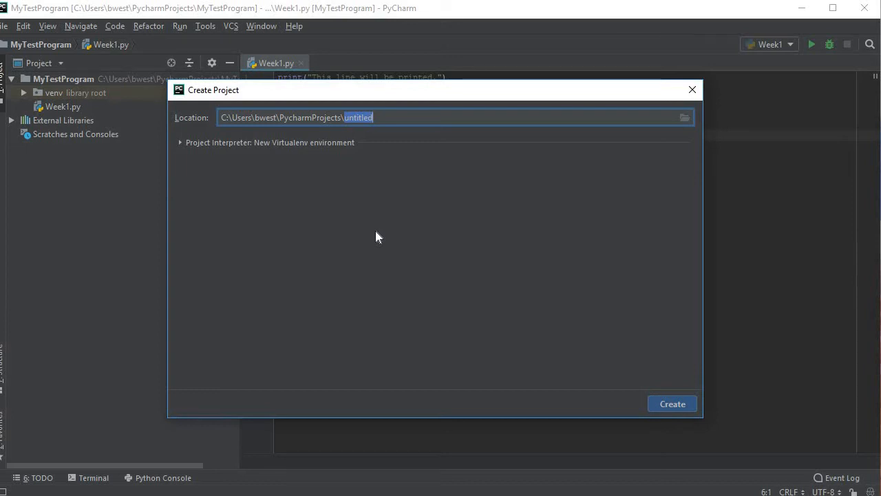
mouse_move(267, 141)
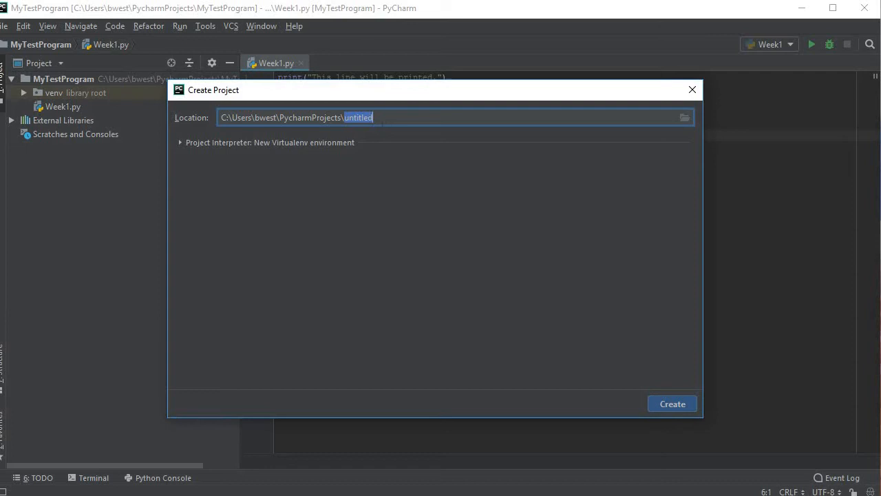
type("HelloWorld0")
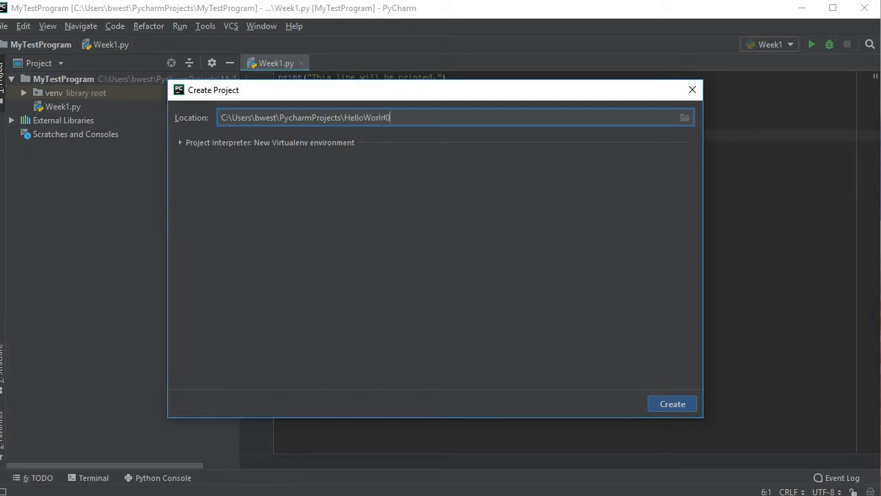
type("1")
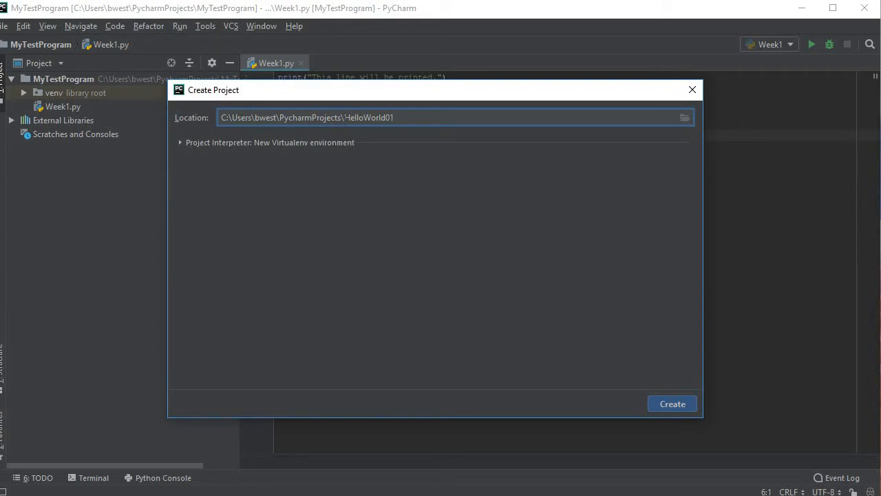
Step: Create the HelloWorld01 project
left_click(672, 404)
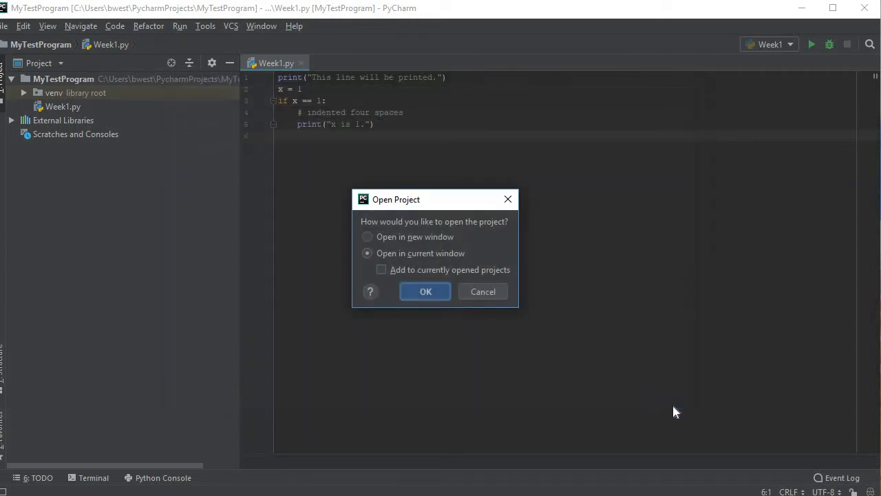
mouse_move(435, 254)
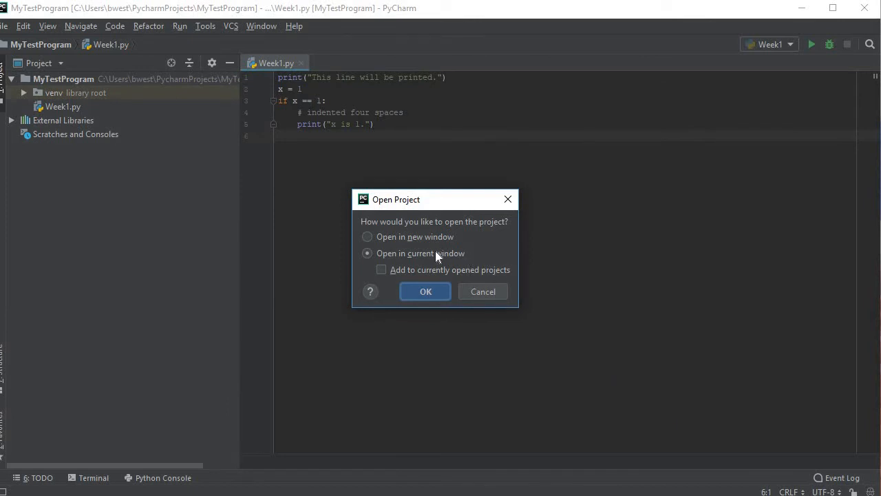
mouse_move(398, 247)
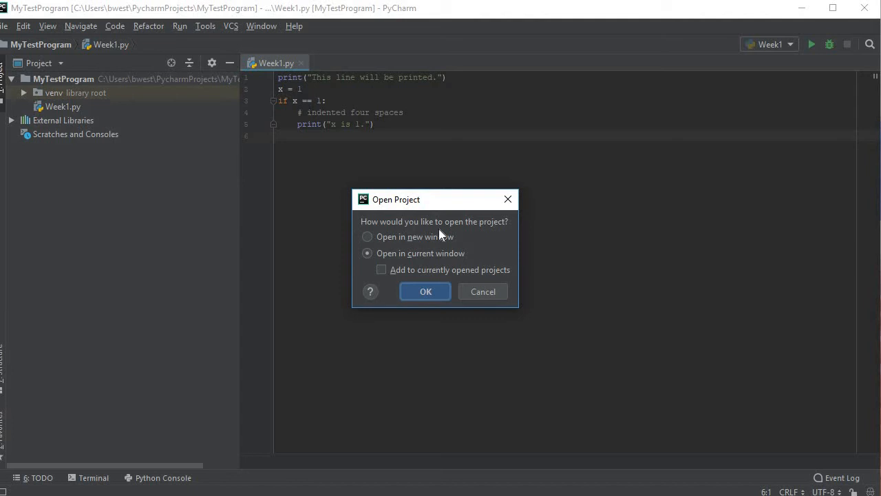
mouse_move(427, 245)
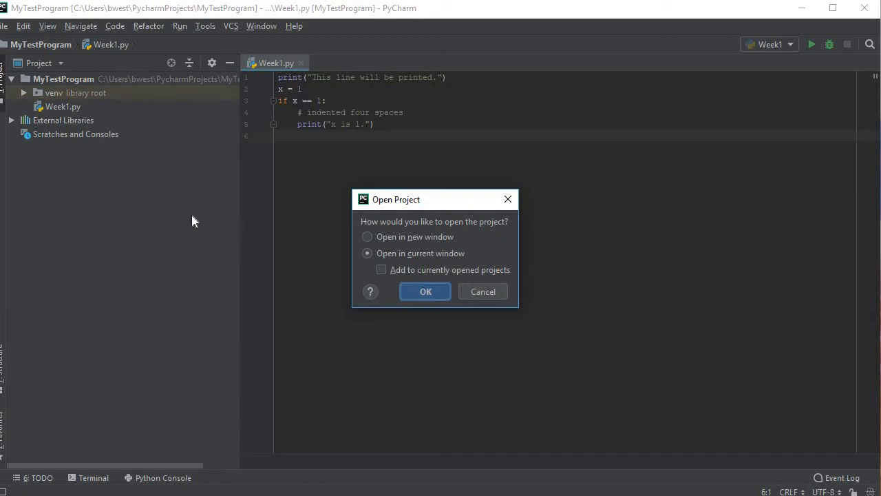
mouse_move(175, 190)
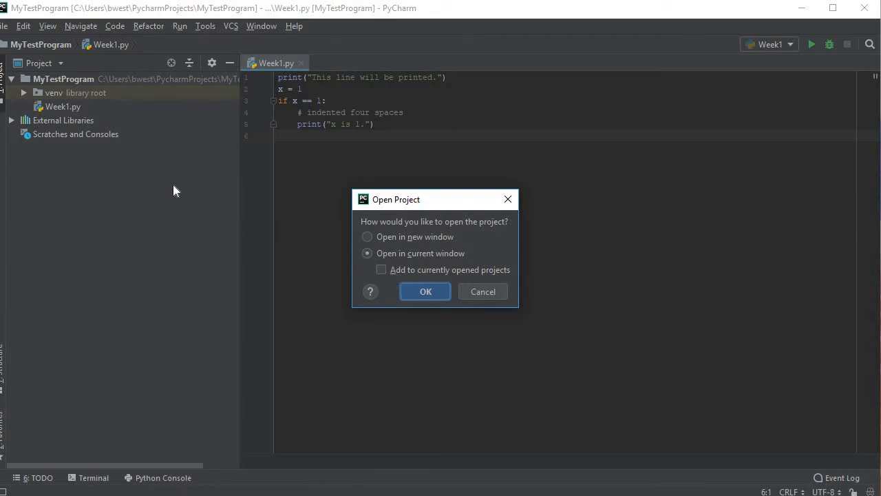
mouse_move(358, 289)
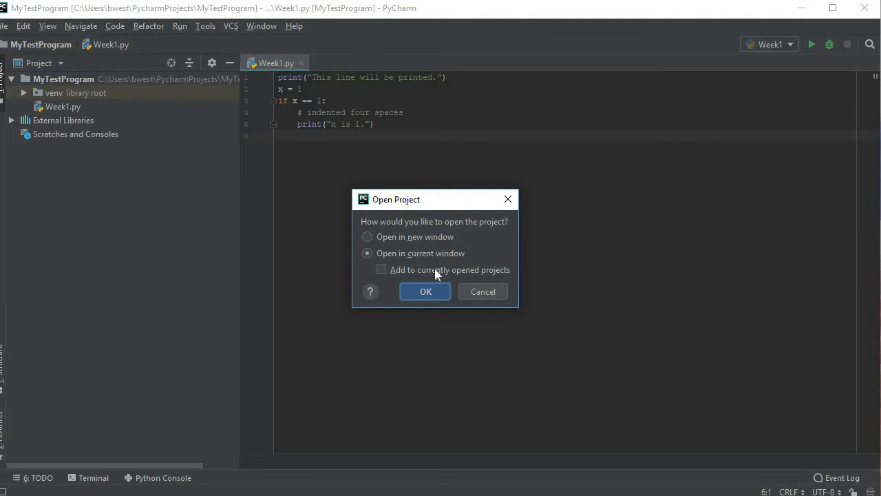
Step: Open HelloWorld01 in the current window, replacing MyTestProgram
left_click(425, 292)
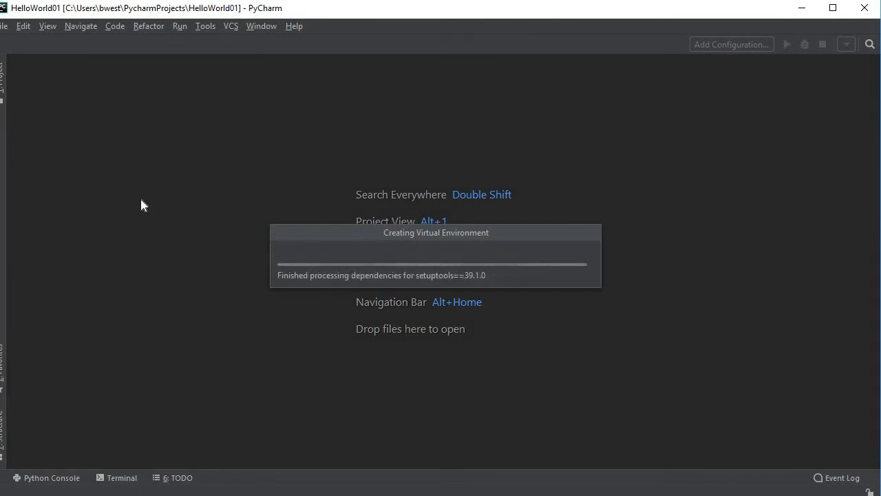
mouse_move(268, 296)
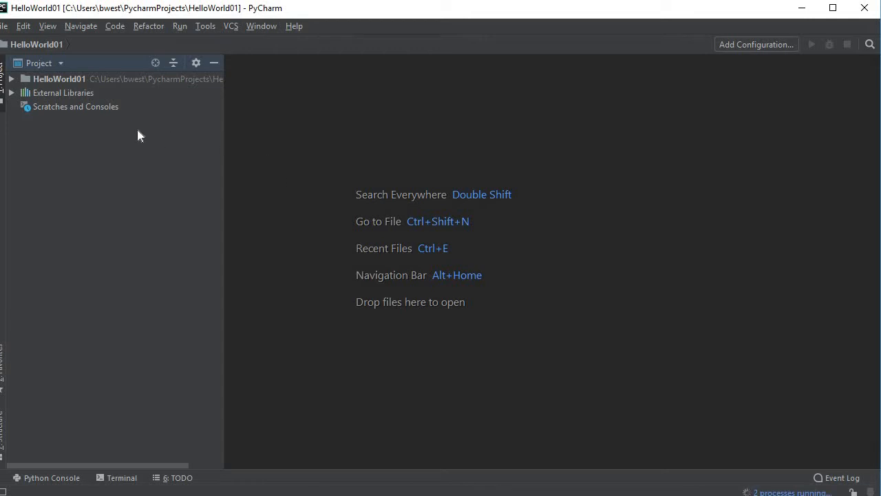
mouse_move(47, 113)
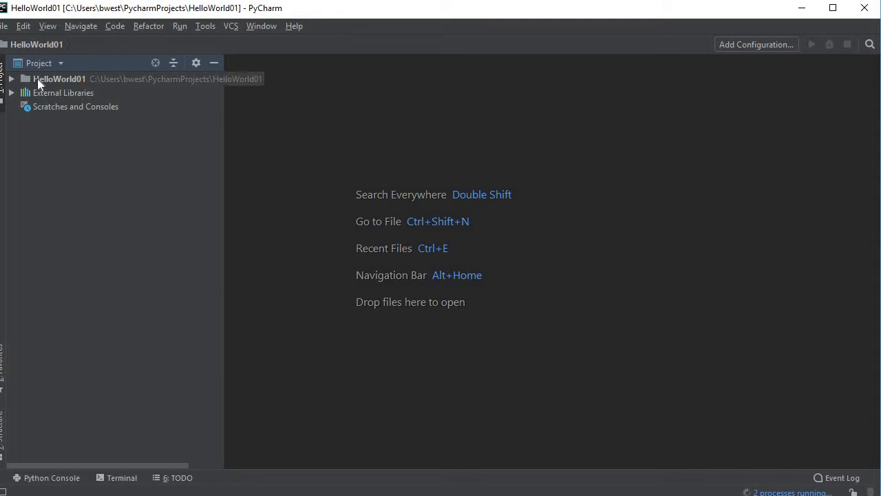
mouse_move(71, 91)
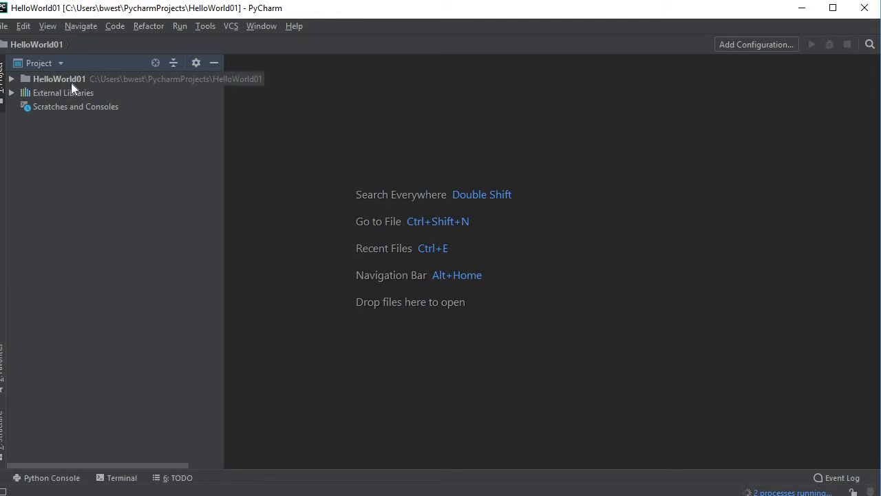
mouse_move(62, 112)
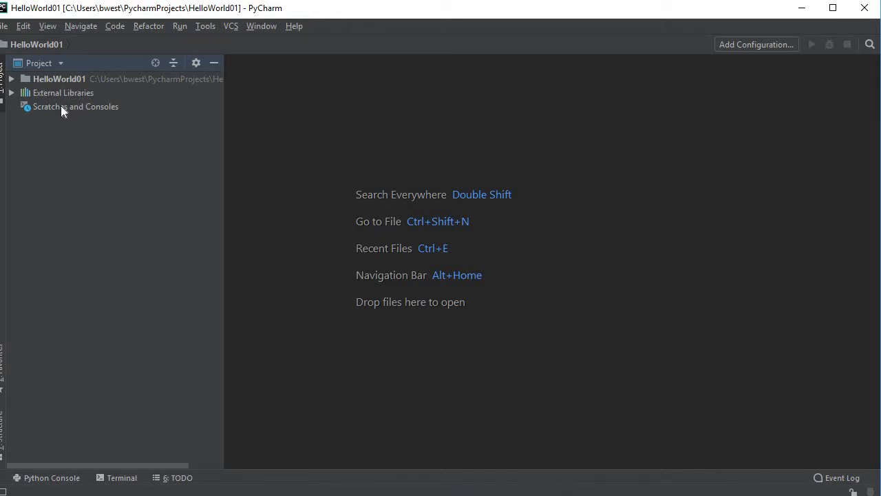
mouse_move(74, 150)
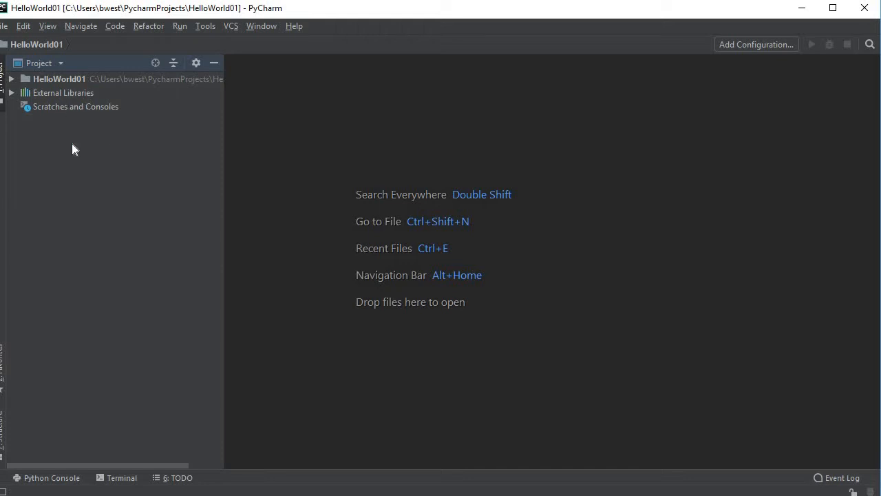
mouse_move(466, 193)
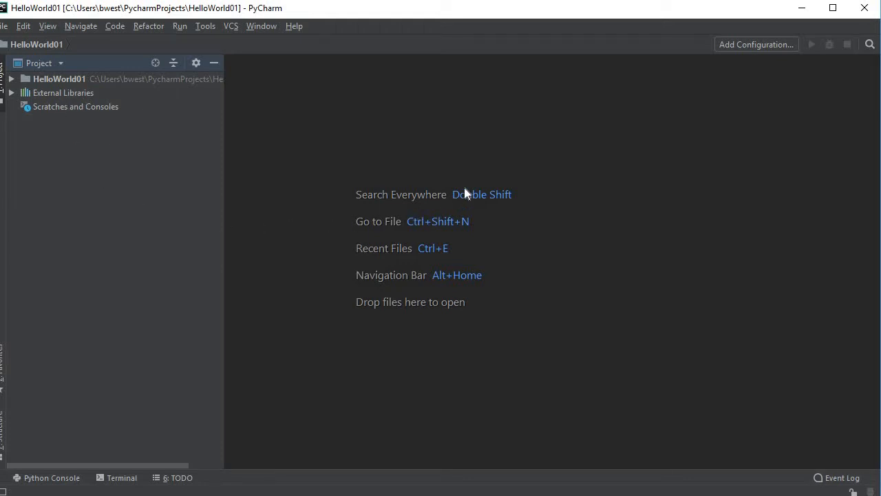
mouse_move(439, 208)
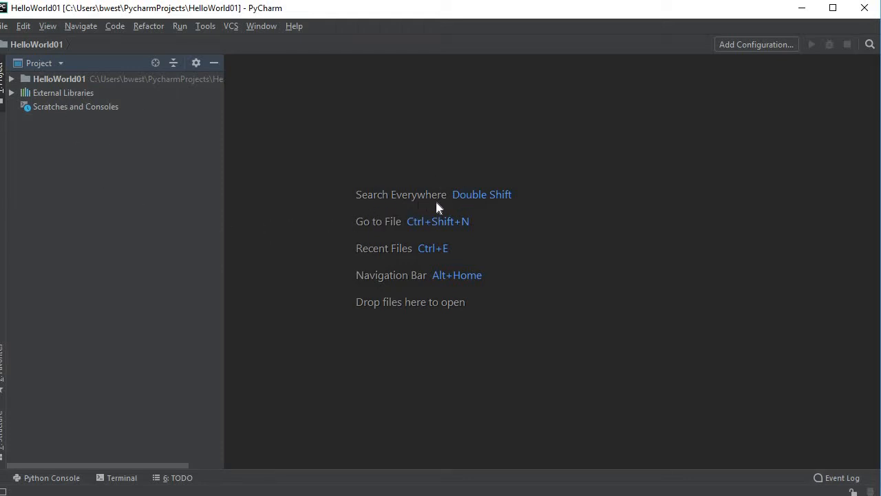
mouse_move(386, 307)
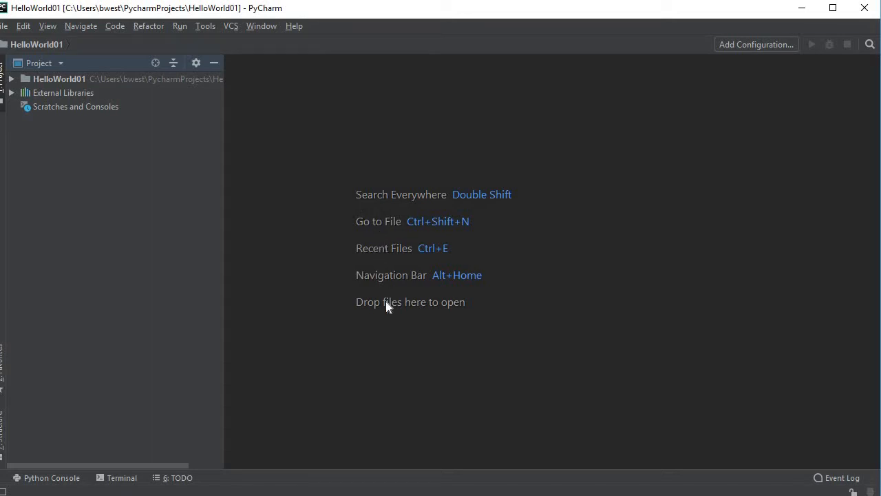
mouse_move(374, 351)
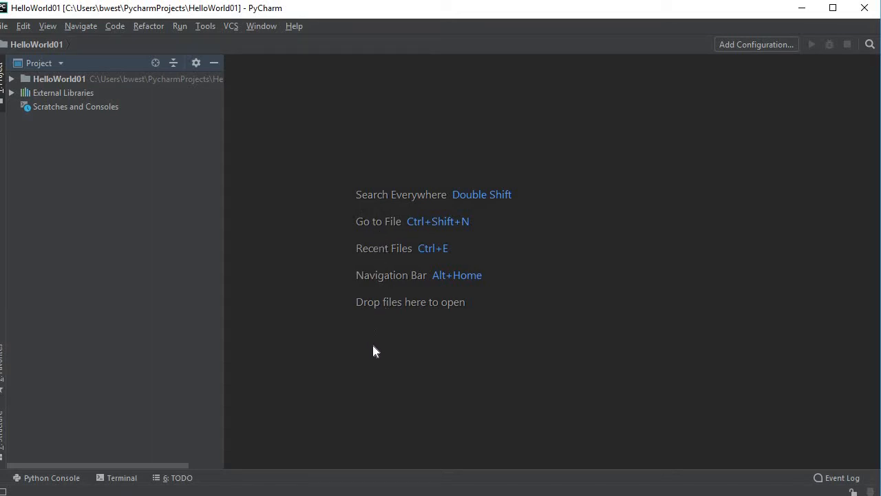
mouse_move(584, 380)
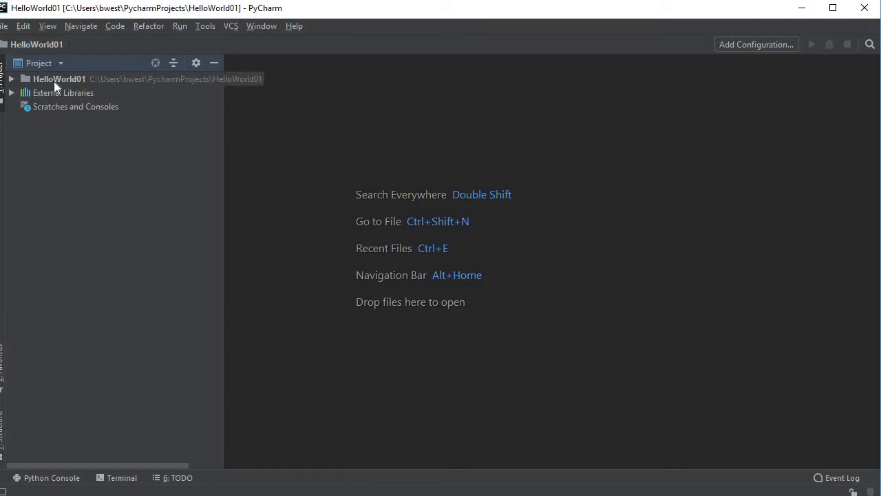
mouse_move(63, 84)
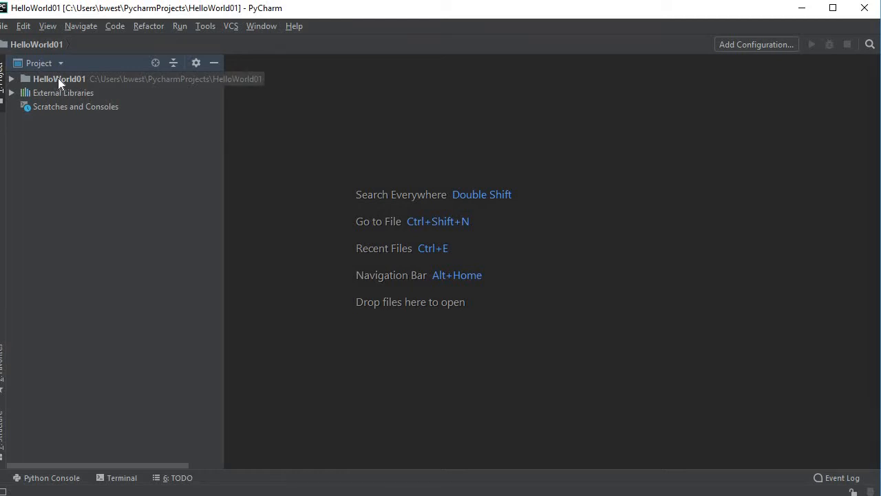
mouse_move(66, 83)
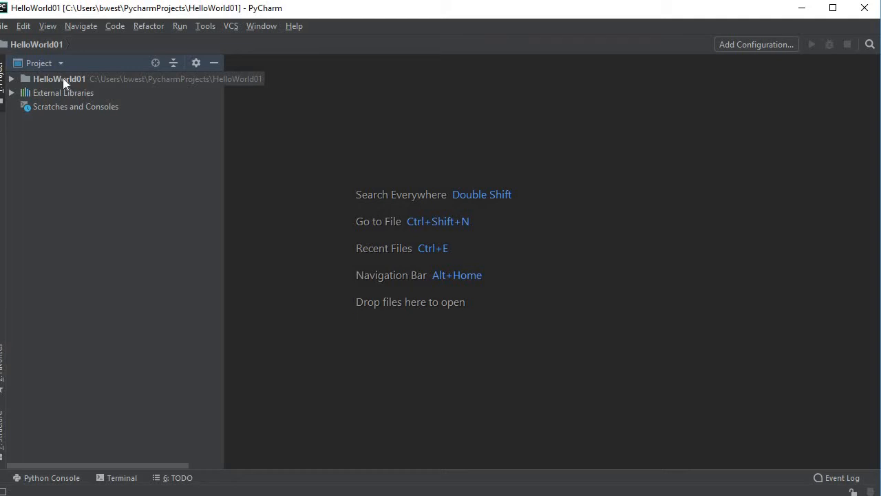
Step: Create a new plain file HelloWorld01.py in the HelloWorld01 project folder
right_click(57, 79)
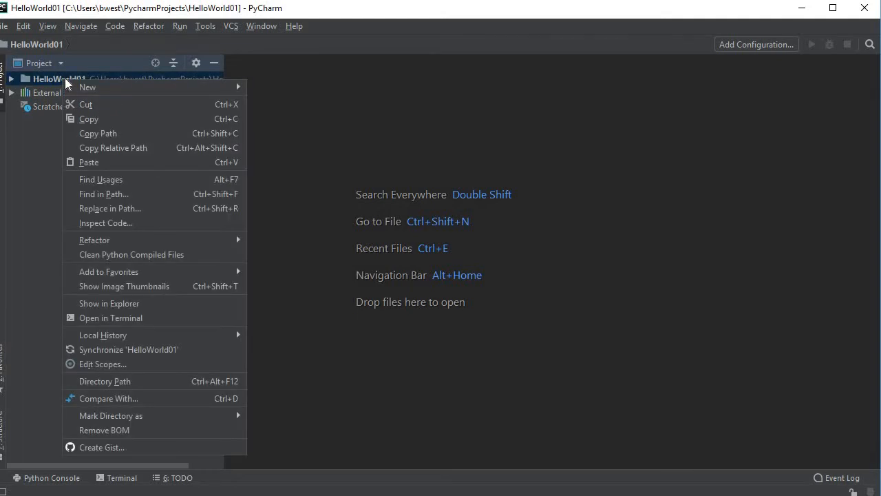
mouse_move(89, 87)
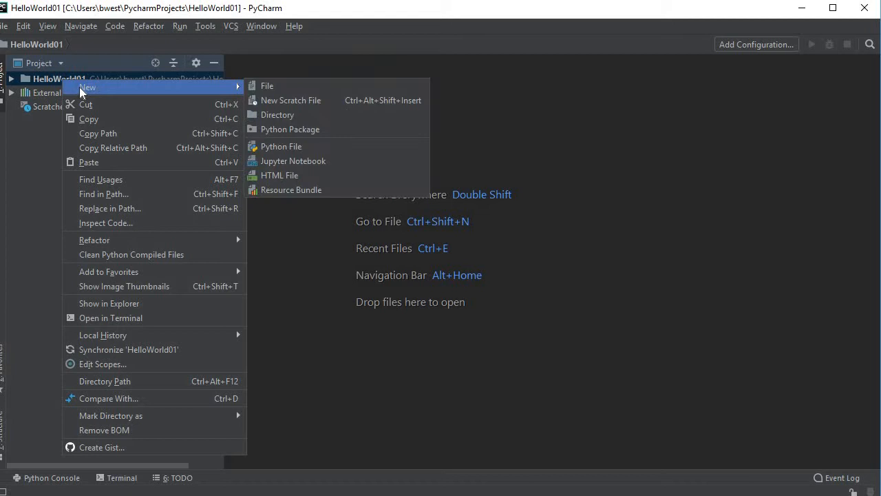
mouse_move(140, 96)
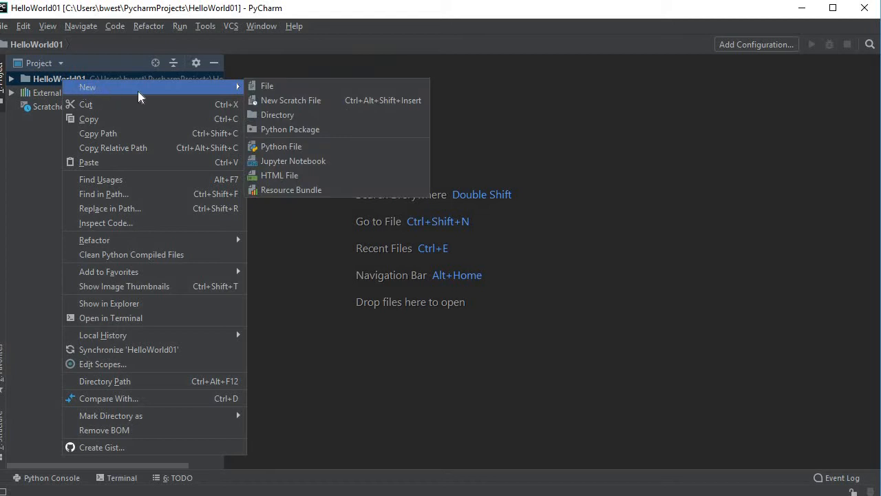
mouse_move(267, 85)
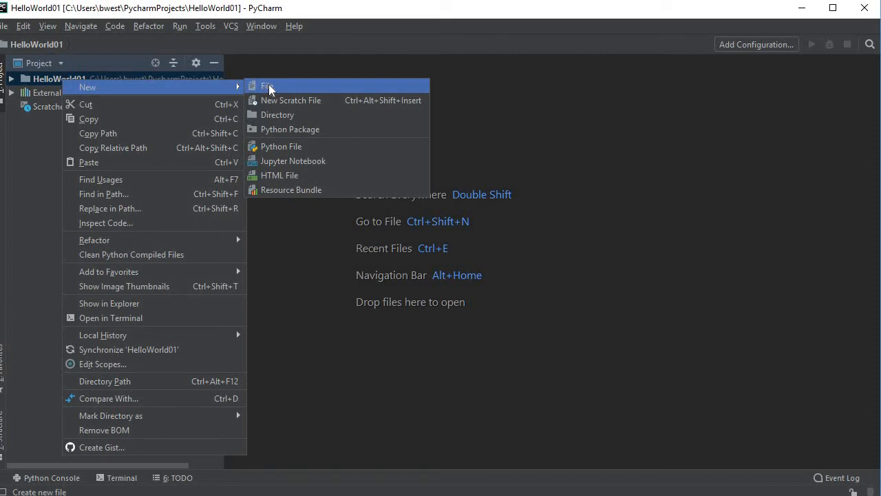
left_click(267, 85)
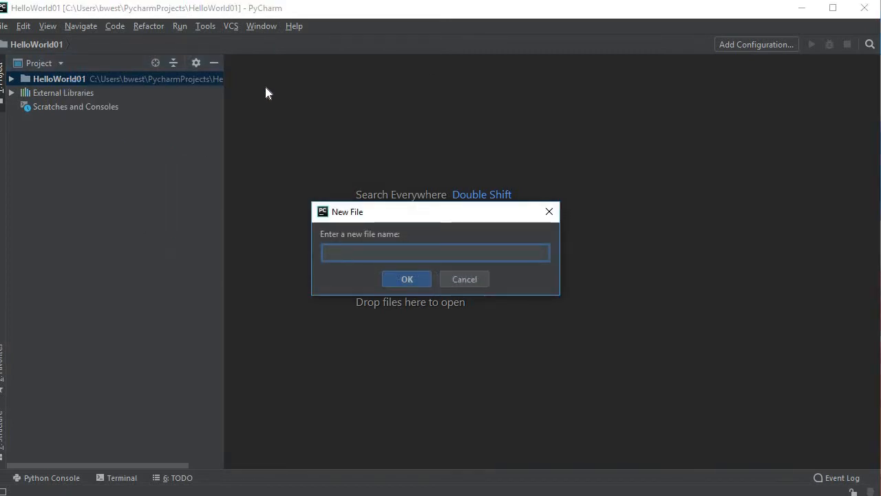
type("HelloWorld01")
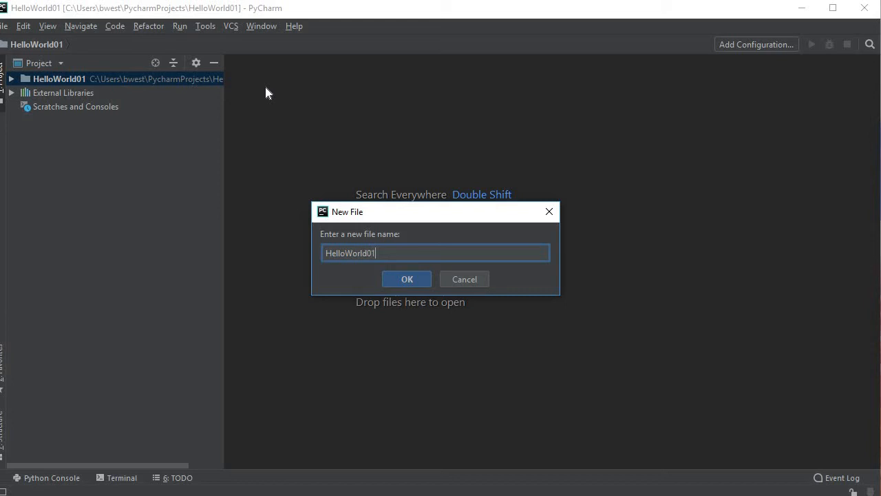
mouse_move(397, 278)
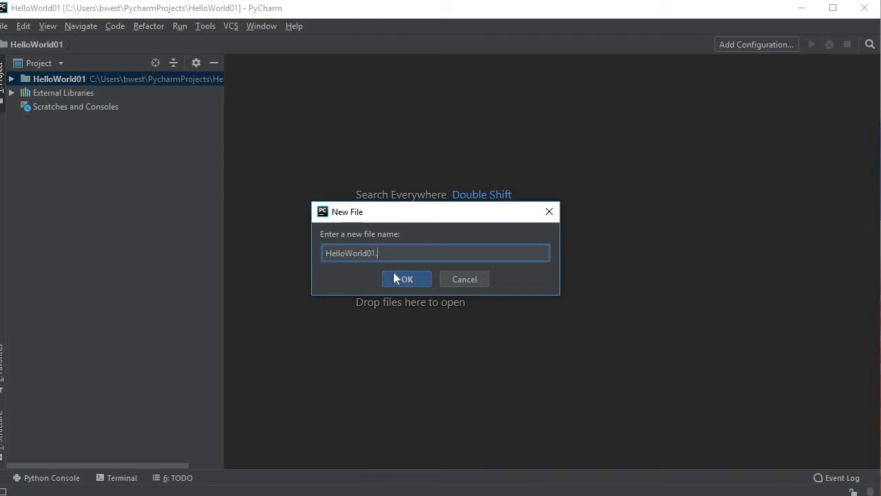
type("py")
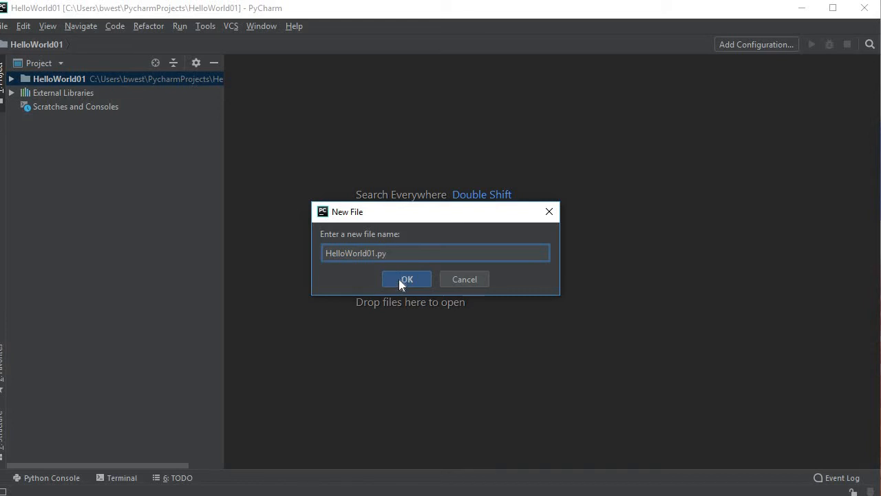
left_click(406, 278)
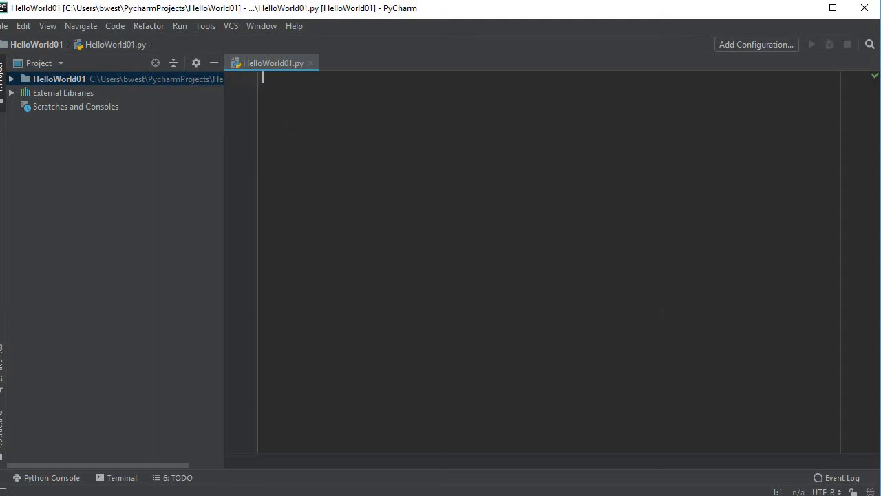
mouse_move(262, 75)
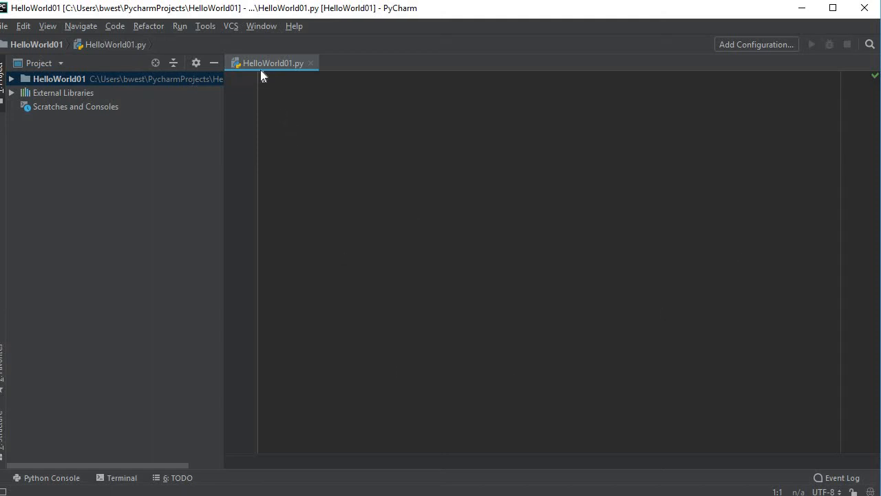
left_click(263, 77)
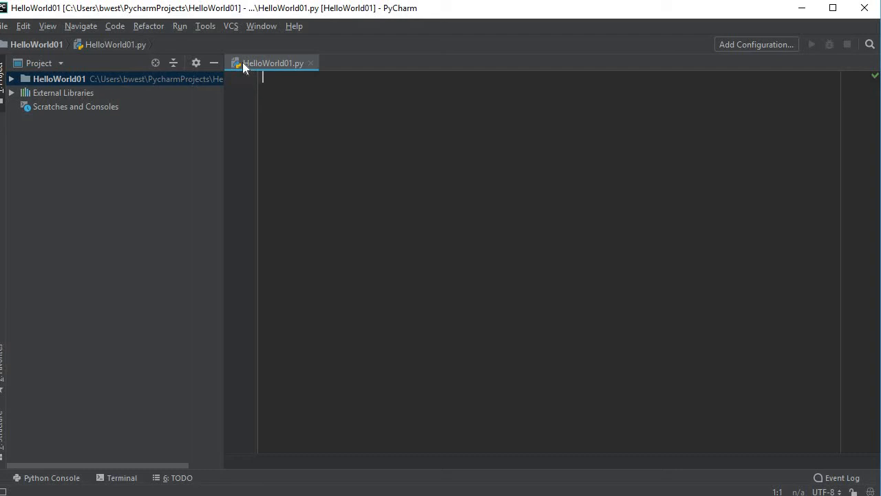
mouse_move(278, 72)
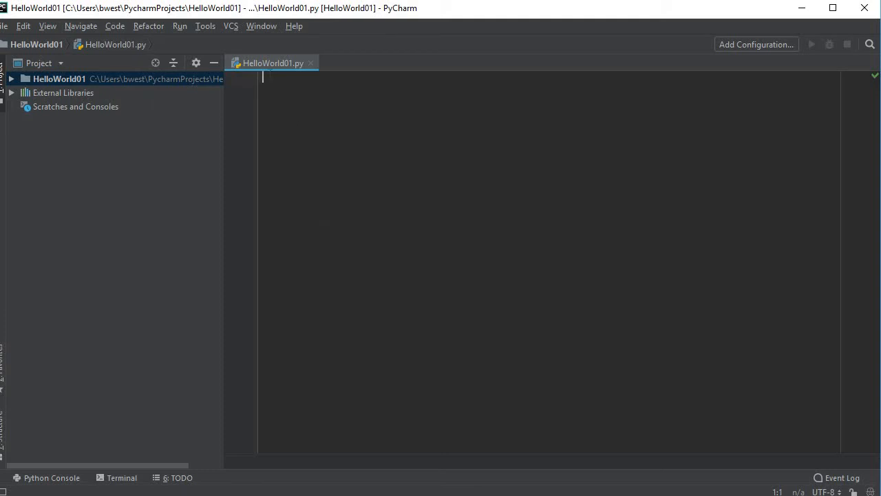
mouse_move(444, 74)
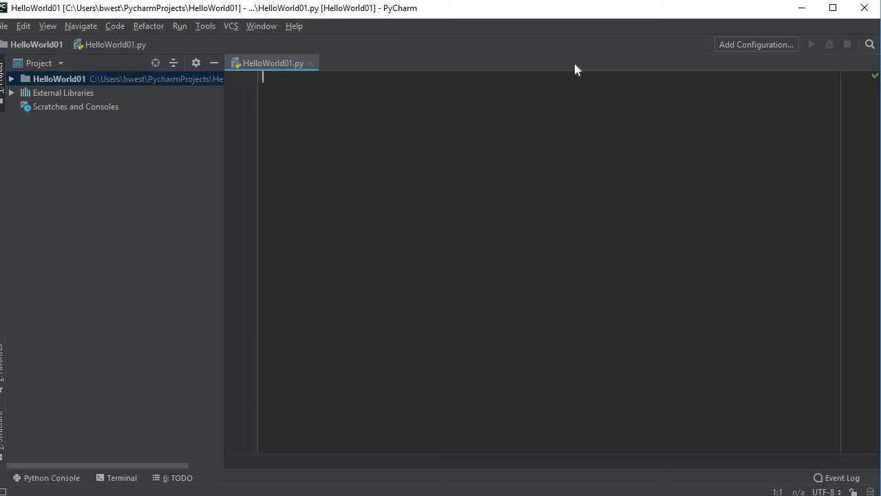
mouse_move(300, 75)
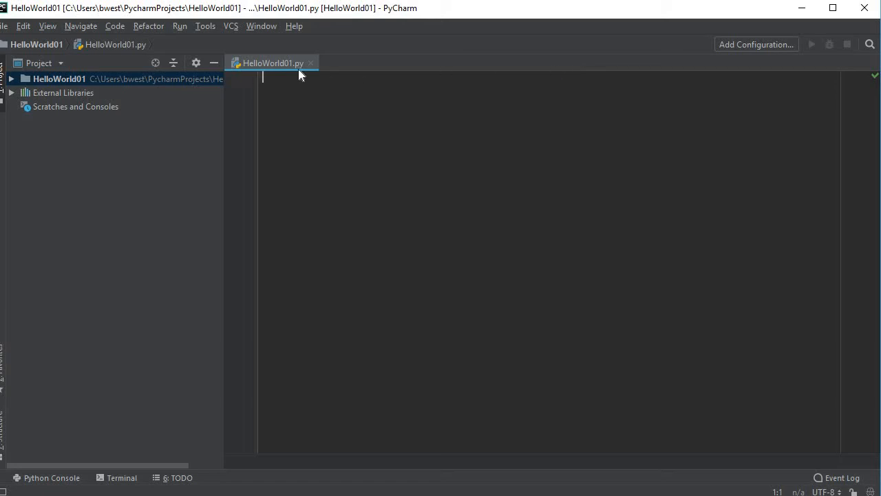
mouse_move(477, 76)
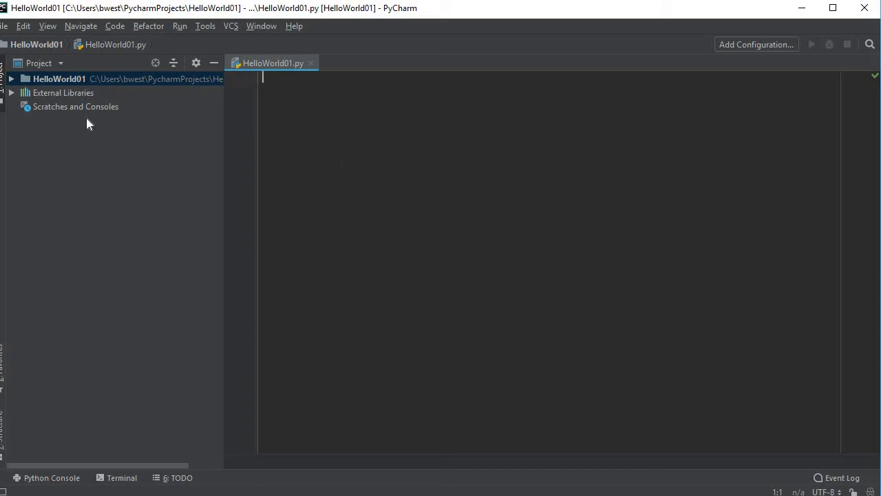
mouse_move(306, 113)
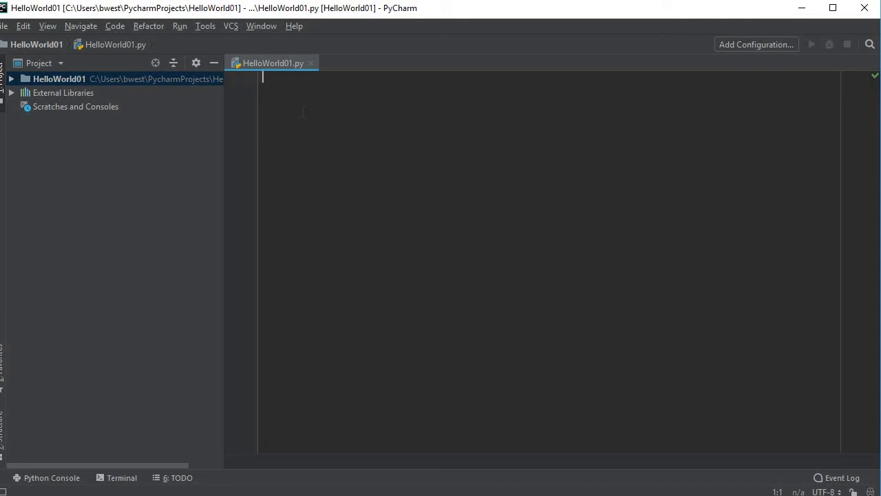
Step: Write print("Hello World!!!") as line 1 of HelloWorld01.py
type("print('")
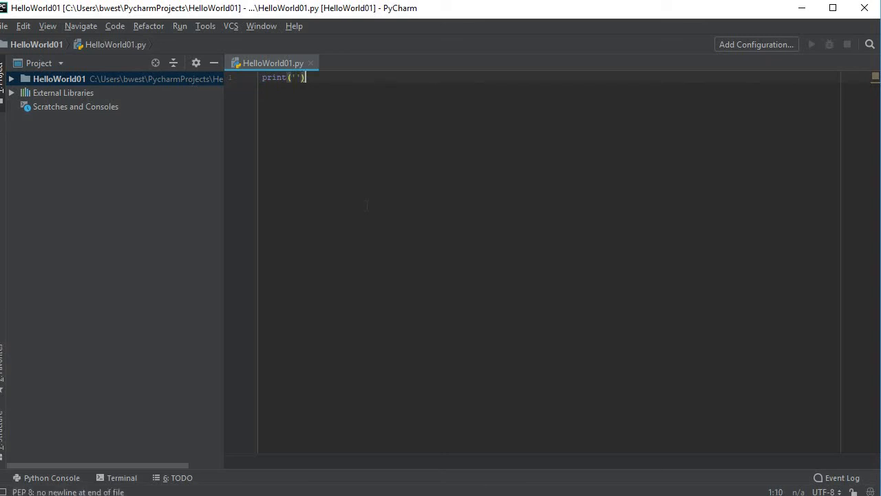
key("BackSpace")
type("f")
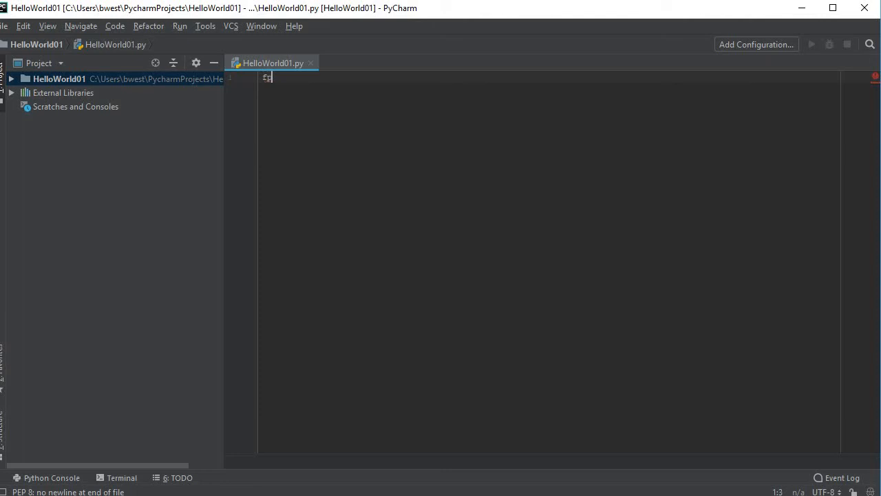
type("print")
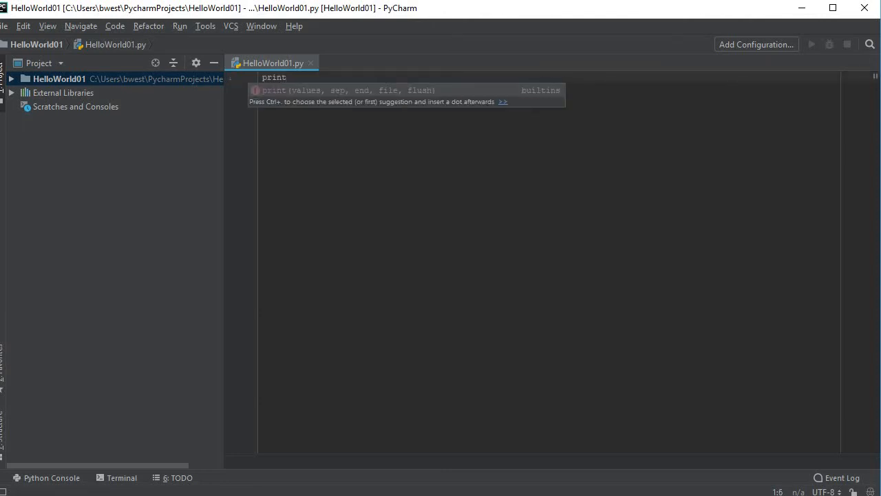
type("(")
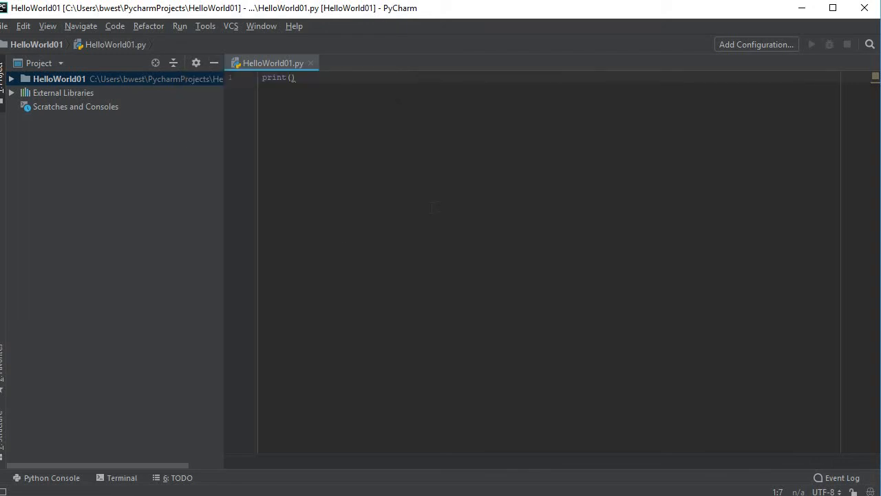
type("\"")
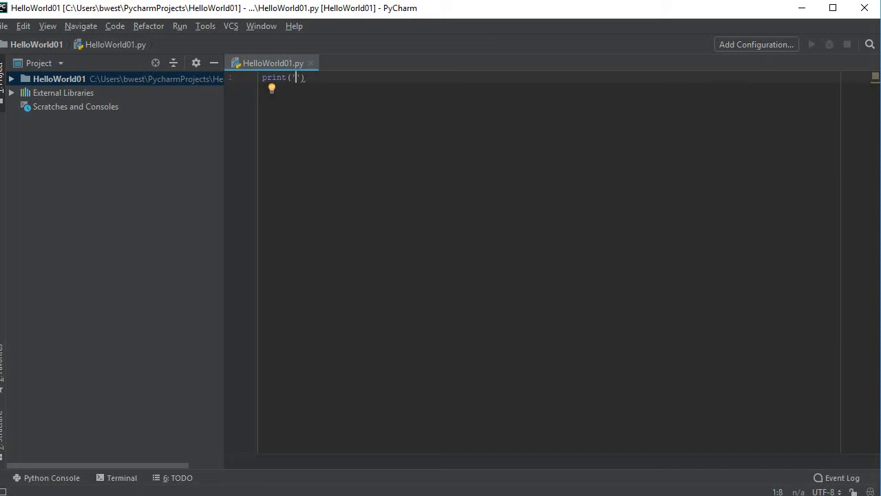
type("H")
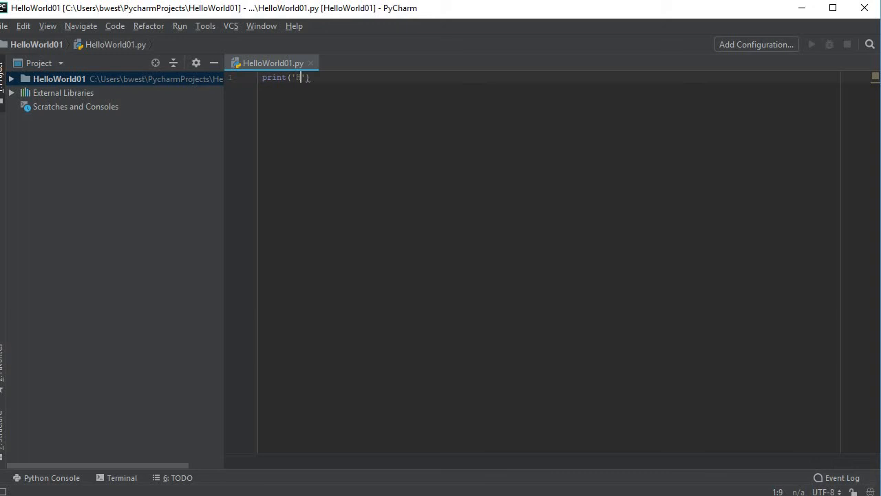
type("Hello W")
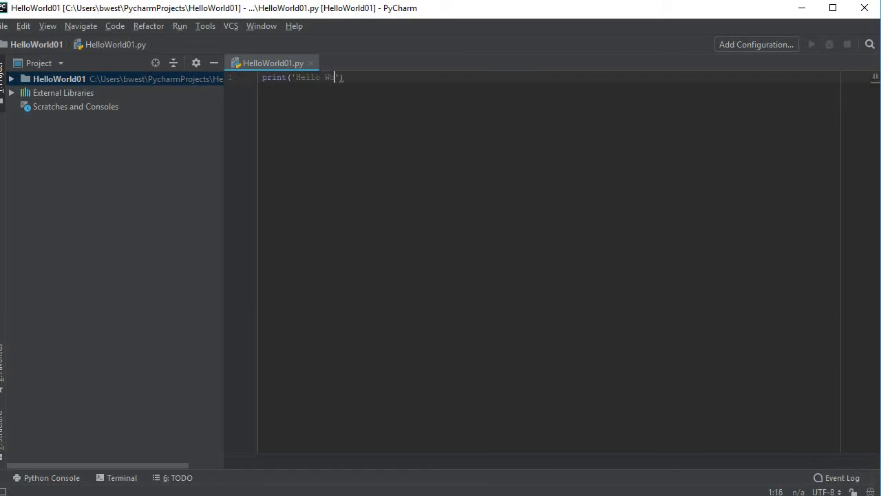
type("orld!!")
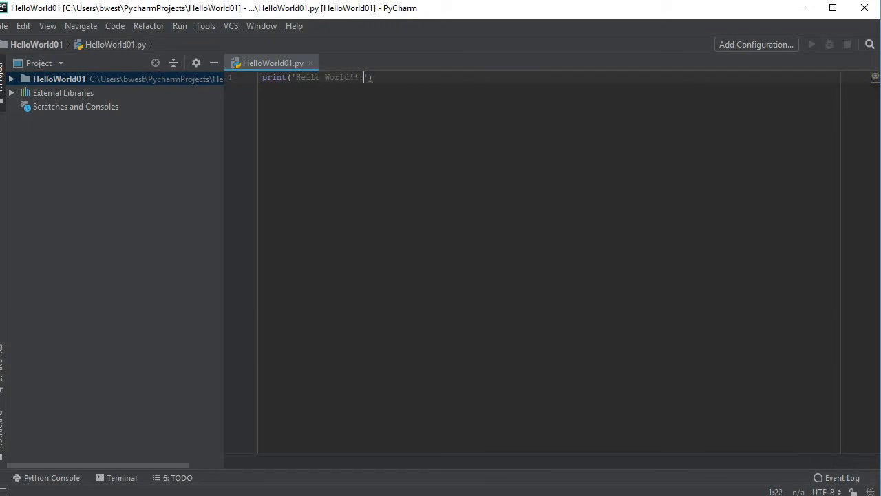
type("!!!!")
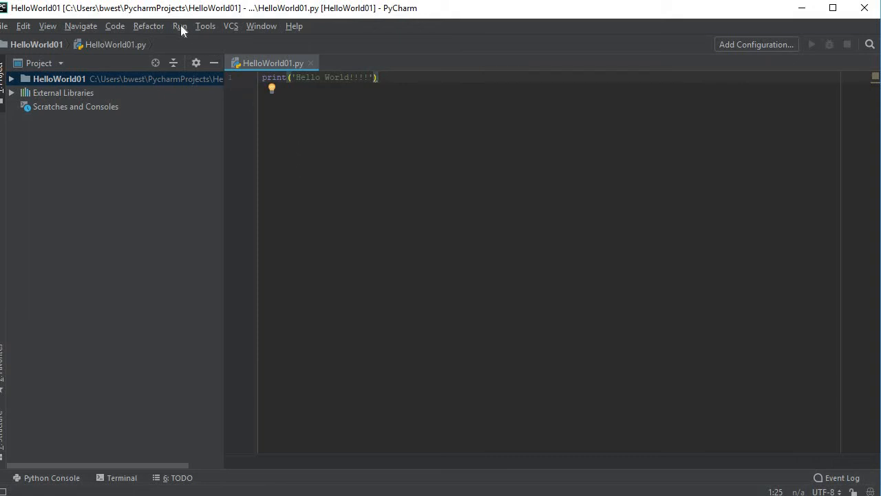
Step: Add several empty lines below the Hello World print statement
left_click(179, 25)
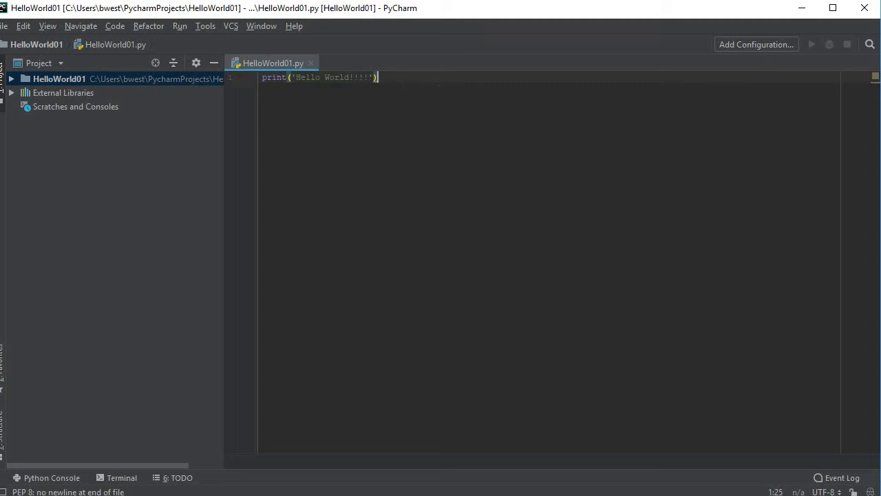
mouse_move(377, 77)
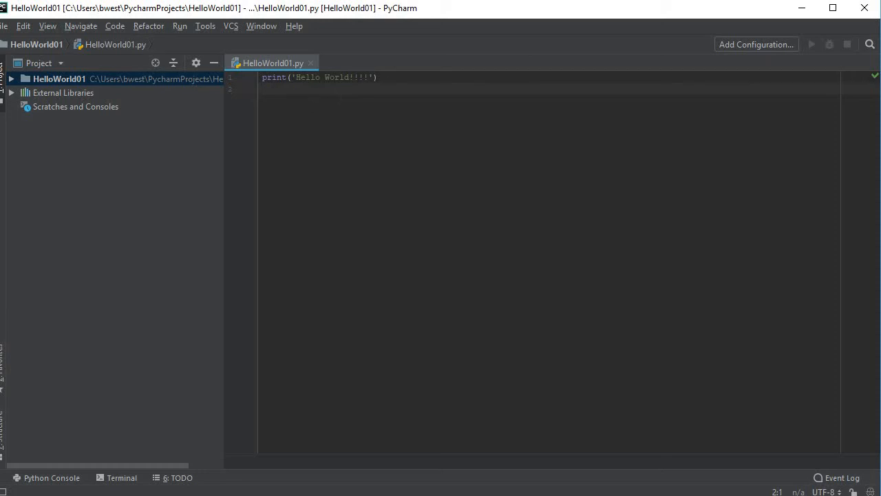
left_click(376, 77)
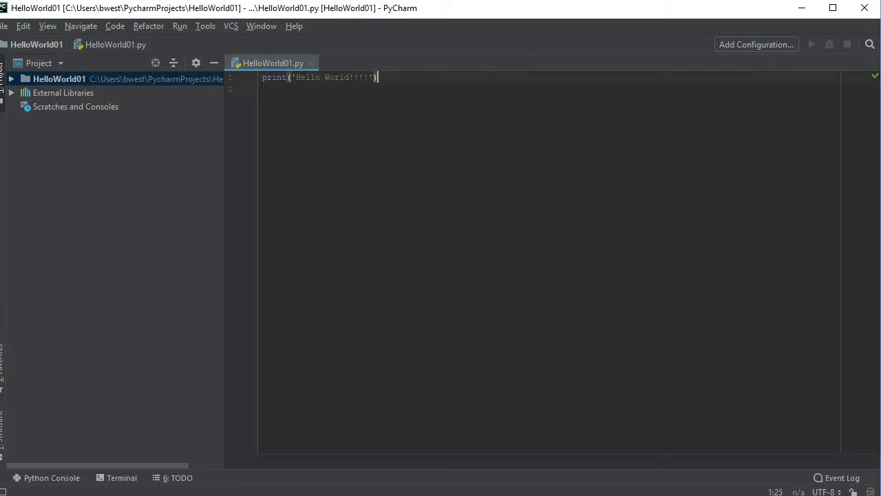
key("enter")
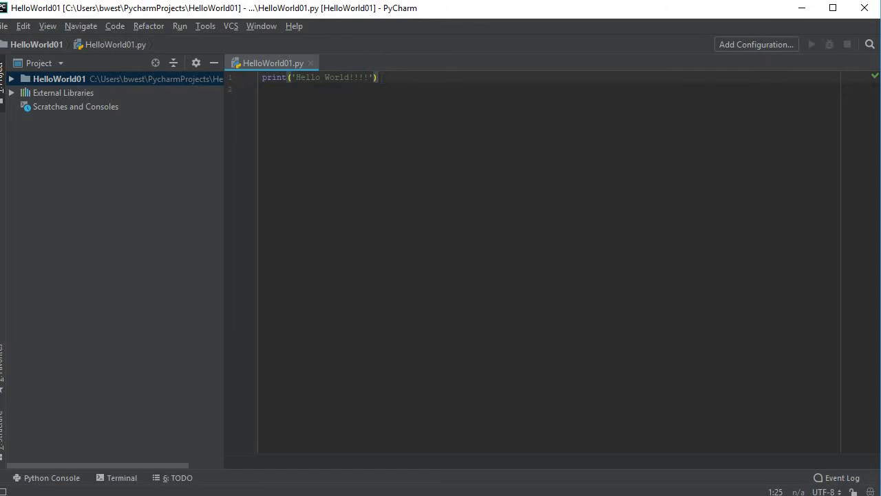
key("enter")
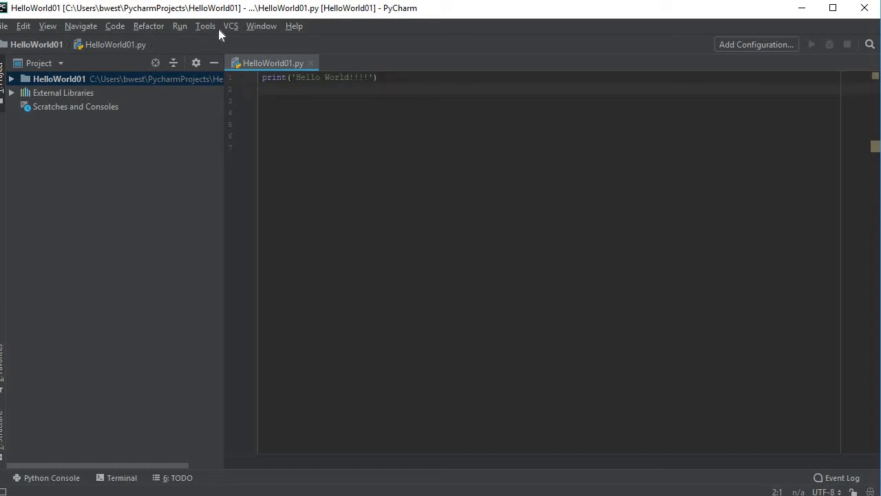
Step: Run HelloWorld01 via Run..., printing Hello World!!! with exit code 0, and begin a second print line
left_click(179, 25)
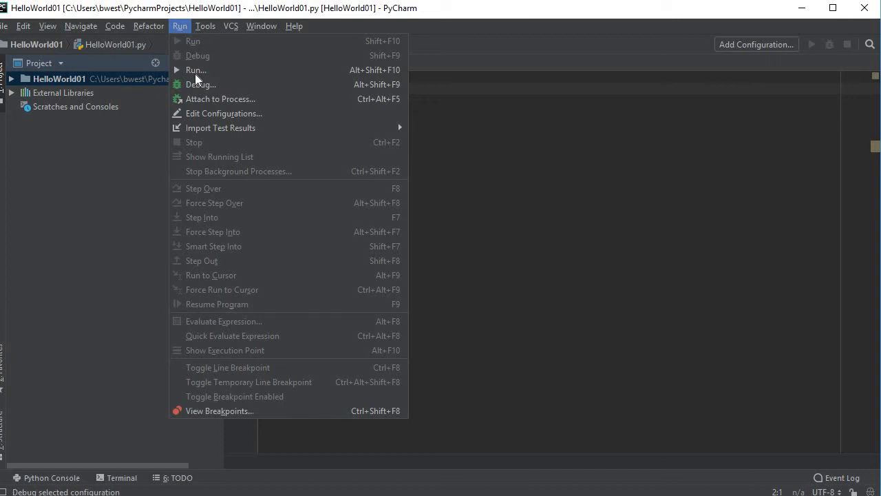
mouse_move(195, 69)
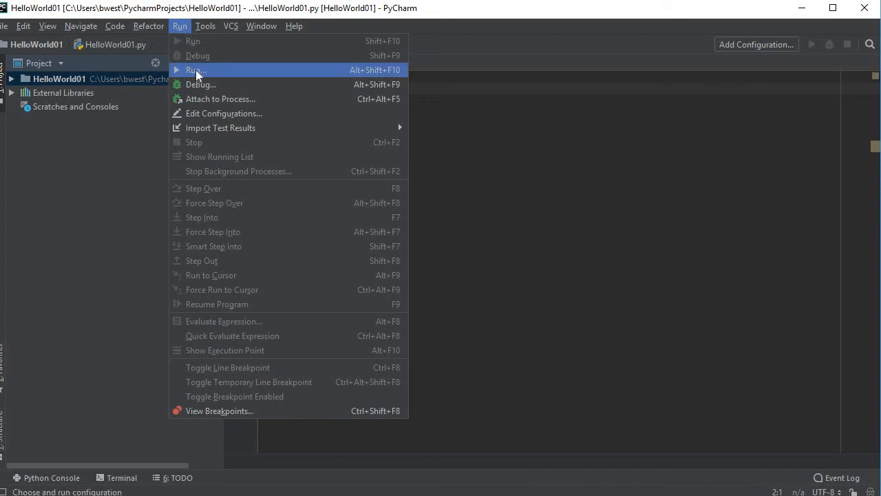
left_click(195, 69)
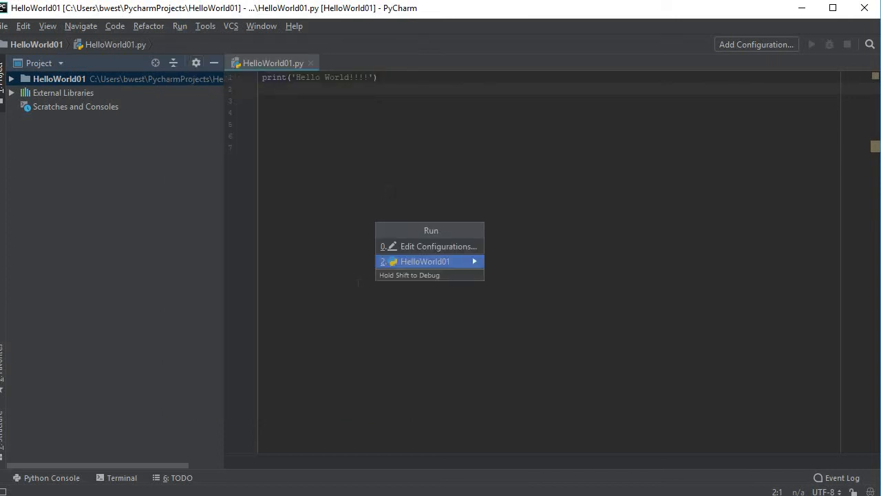
mouse_move(421, 265)
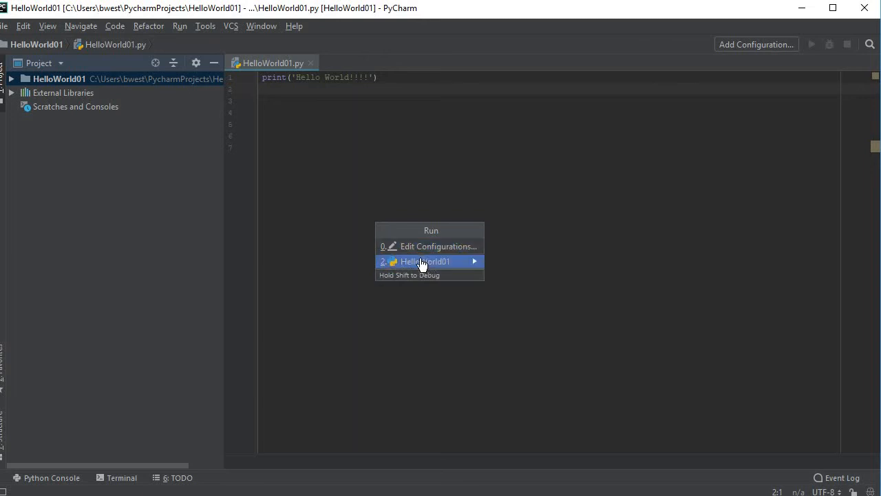
mouse_move(413, 267)
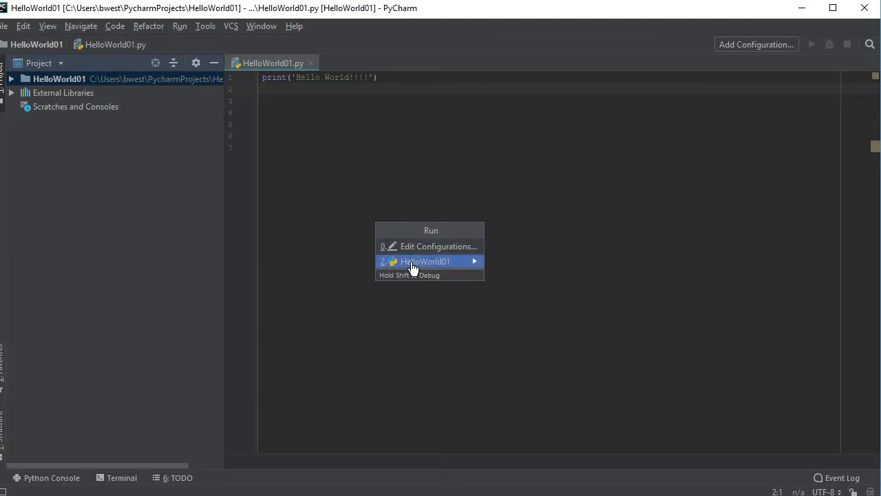
left_click(424, 262)
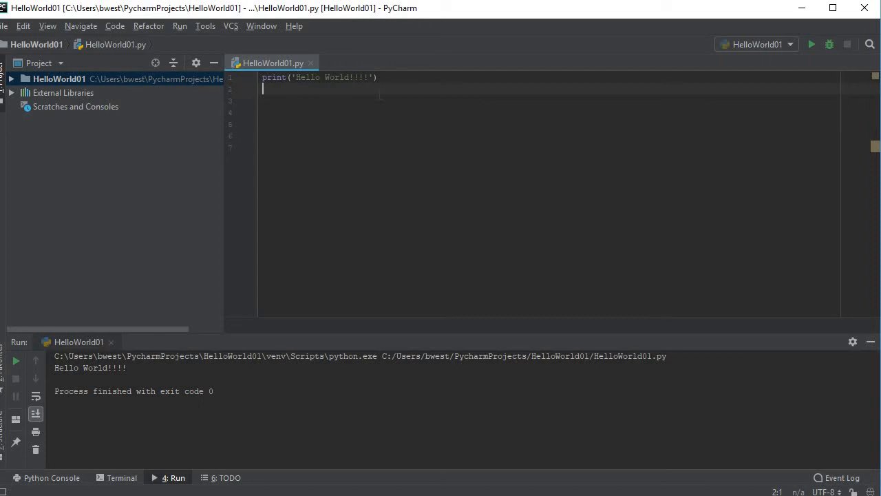
type("print(\"Hello")
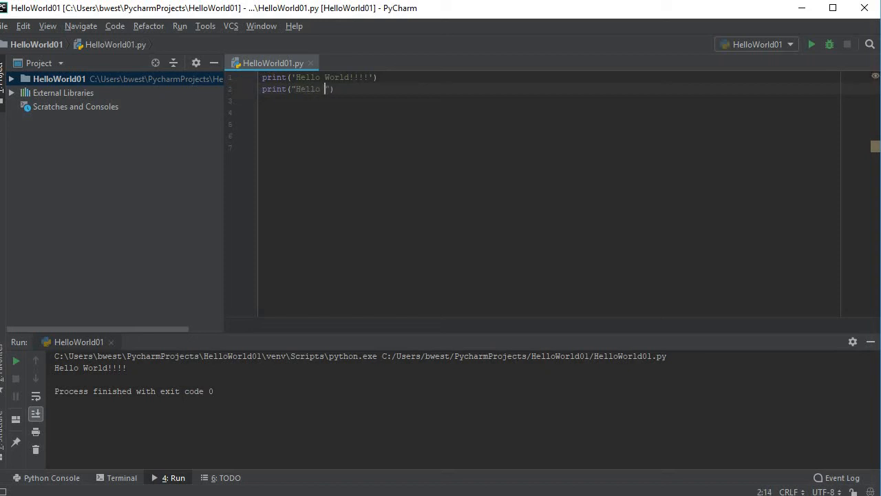
Step: Finish print("Hello Again!!") on line 2 and rerun HelloWorld01 so both messages print
type("Again!!!")
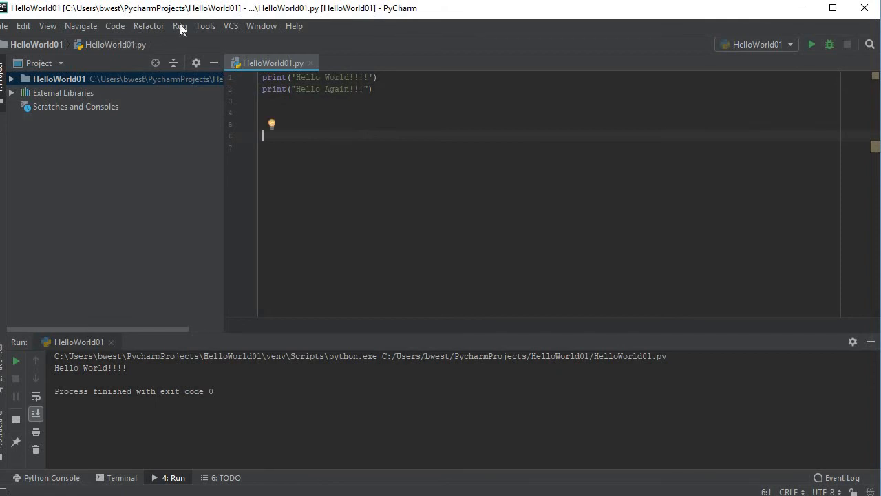
left_click(179, 25)
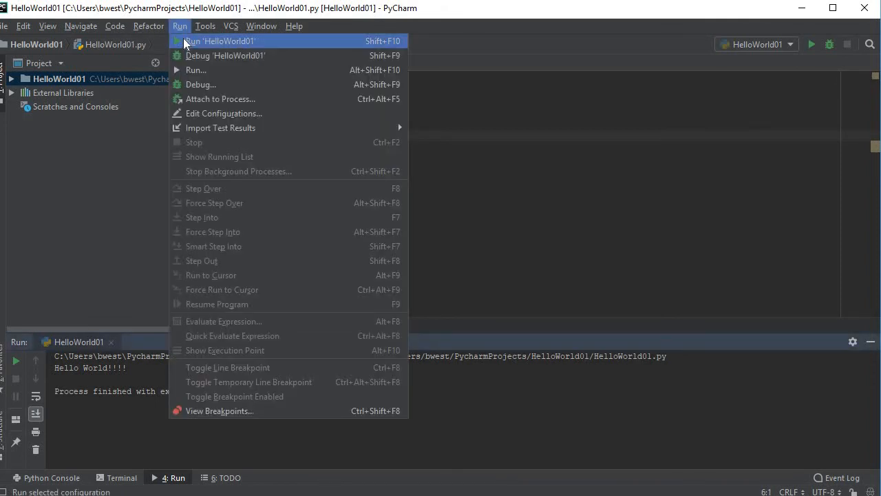
left_click(220, 42)
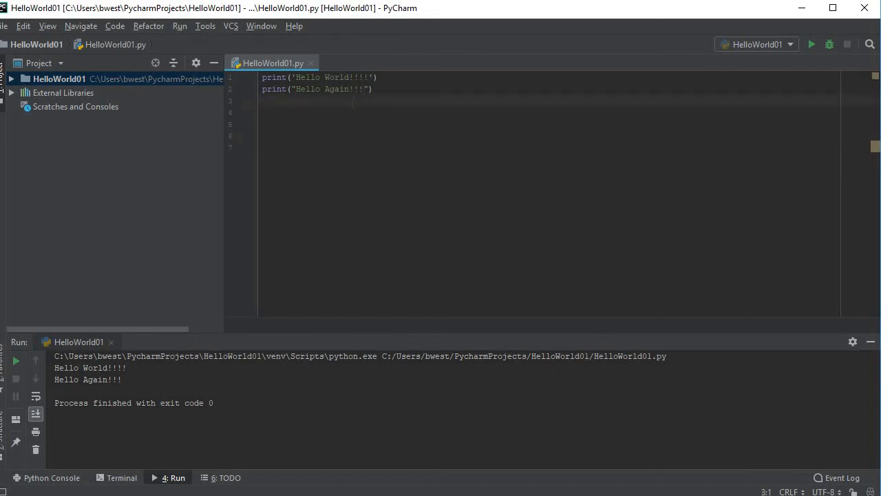
Step: Write a third line print("Hello testing line") with its closing quote missing
type("print('")
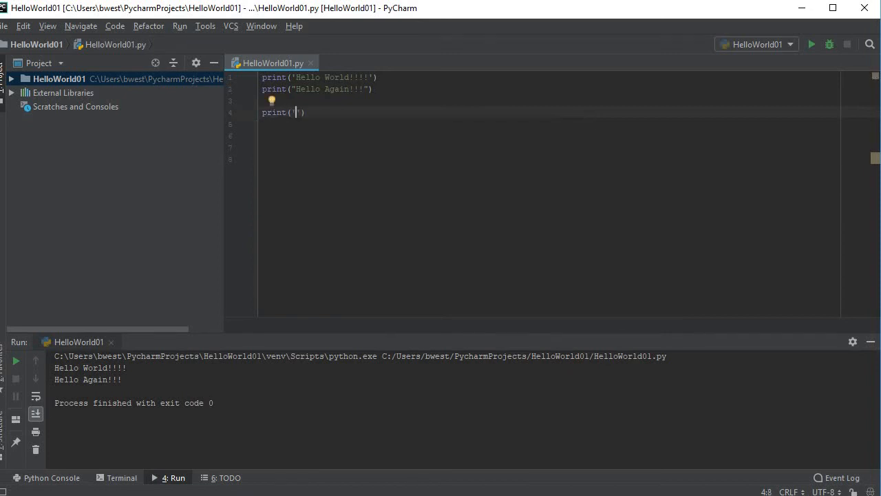
type("Hello")
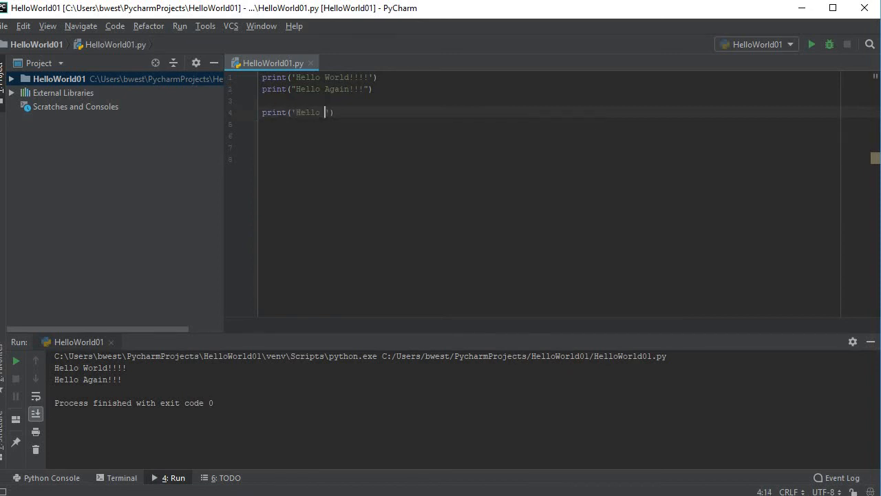
type("testing line")
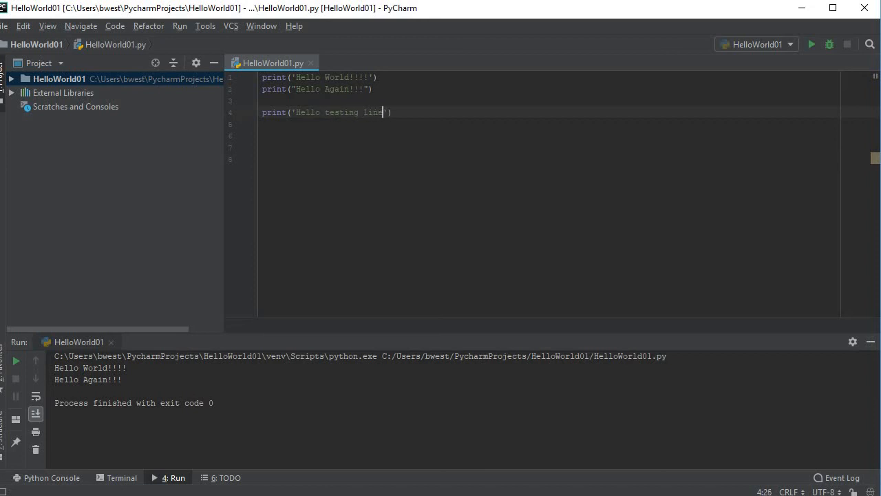
type(":")
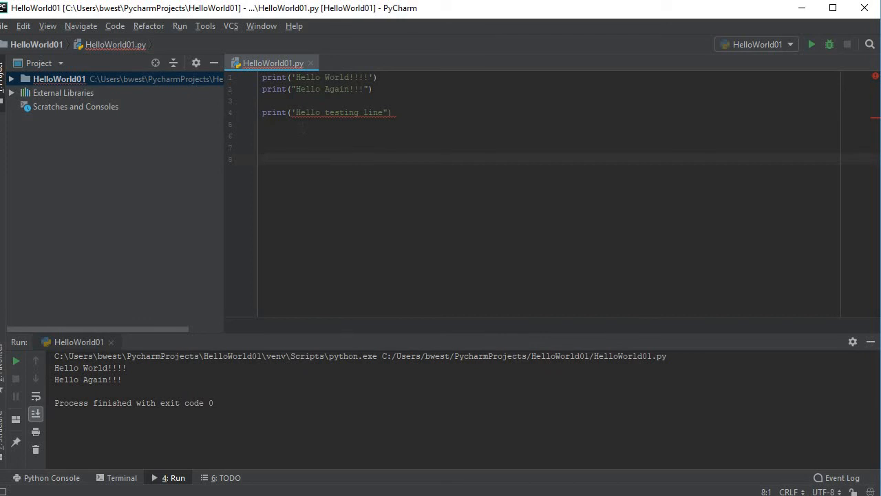
mouse_move(383, 113)
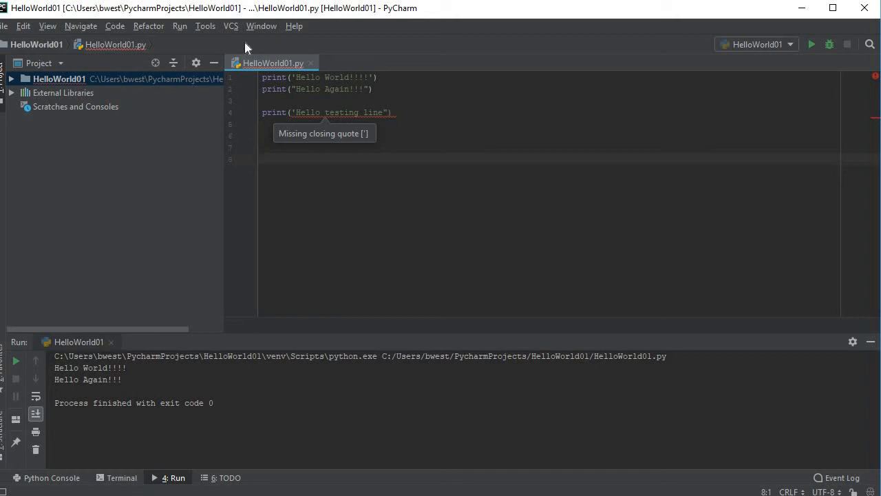
Step: Run HelloWorld01, hit the unclosed-string error, fix the quote and rerun cleanly
left_click(179, 25)
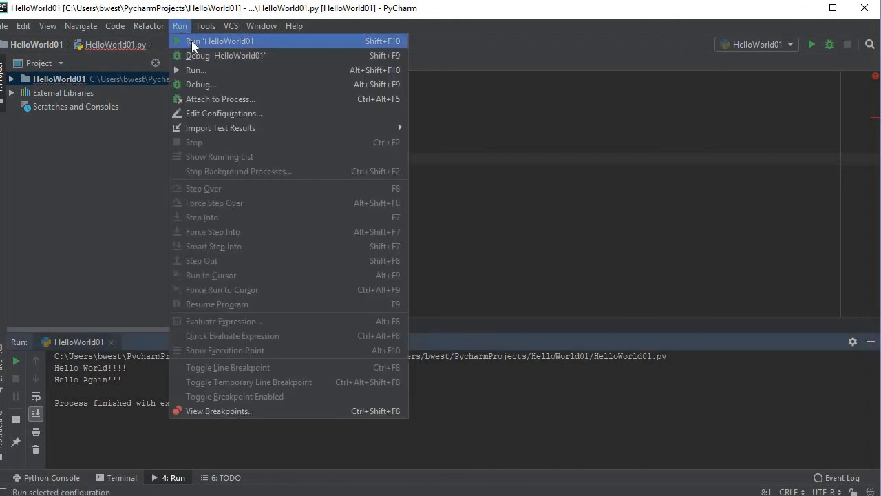
left_click(220, 41)
type("'")
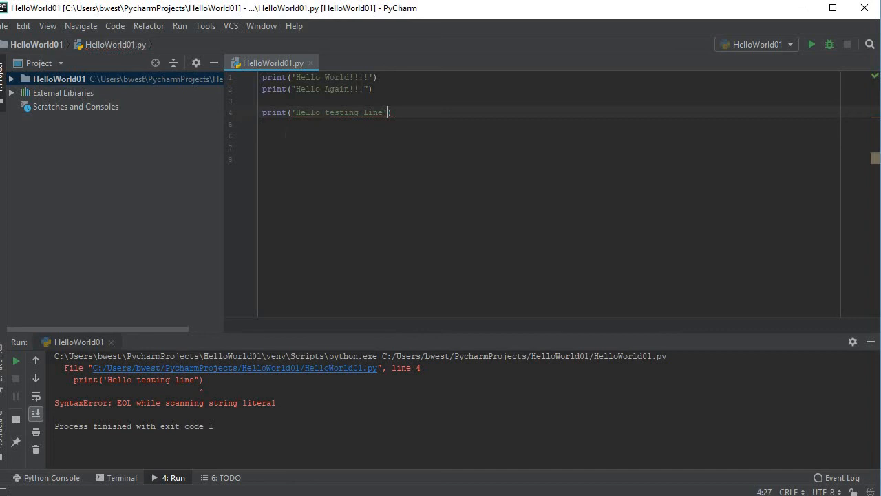
left_click(179, 25)
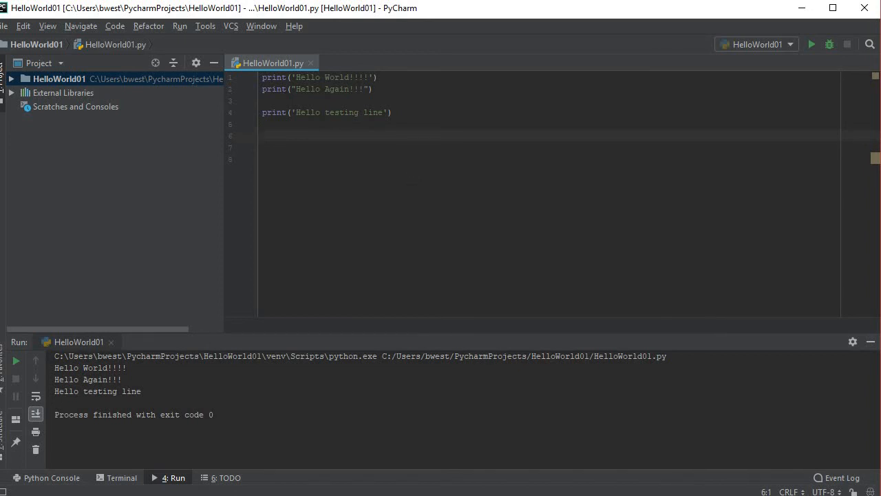
Step: On a new line set x = 1 and start the condition if x == 1
left_click(261, 135)
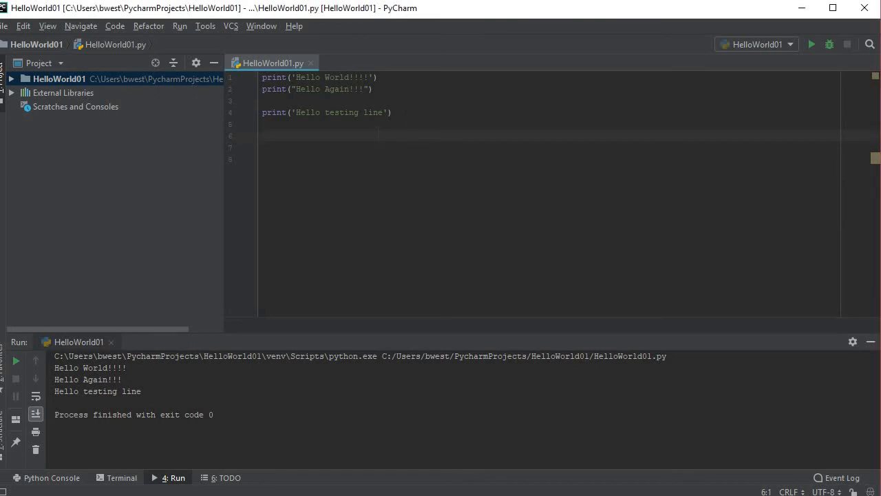
type("x =")
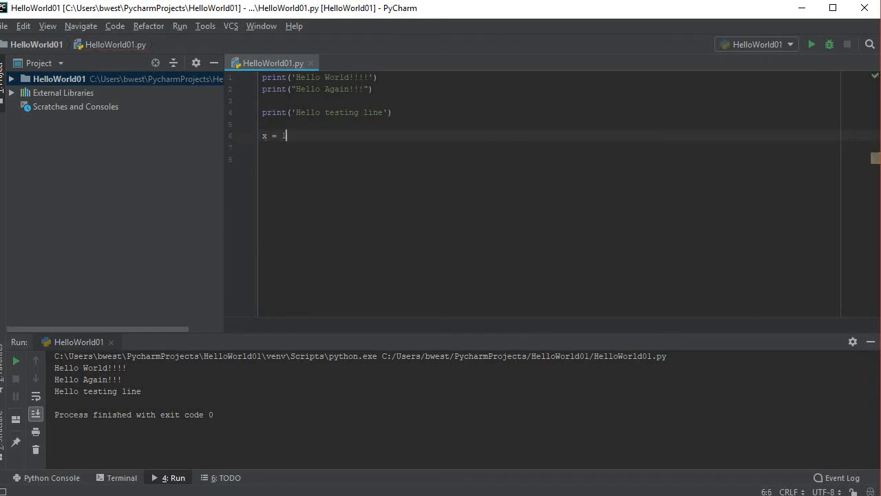
type("1")
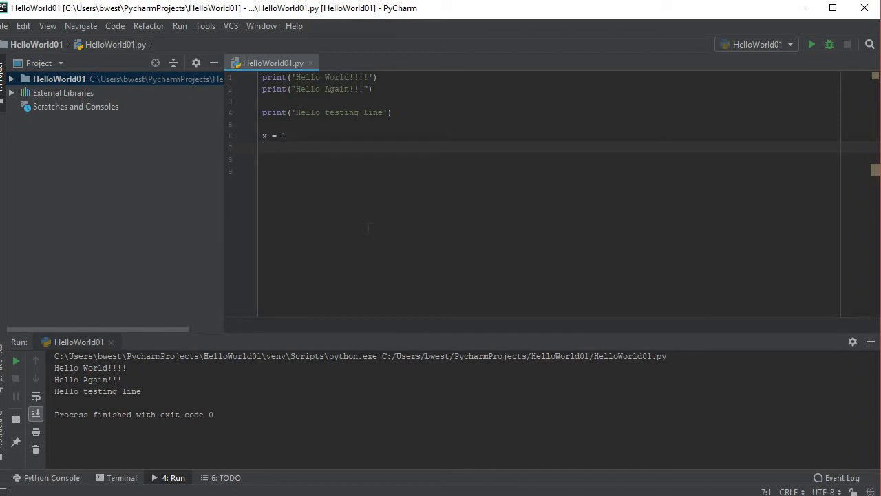
type("if x")
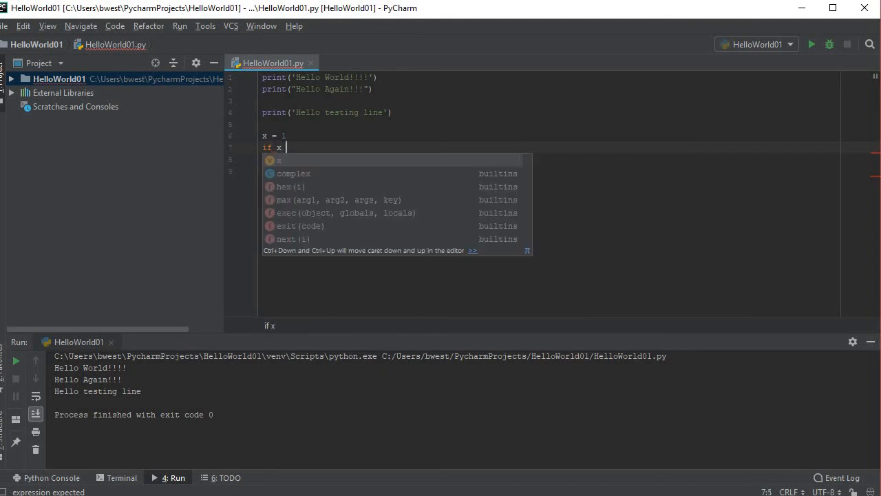
type("== 1")
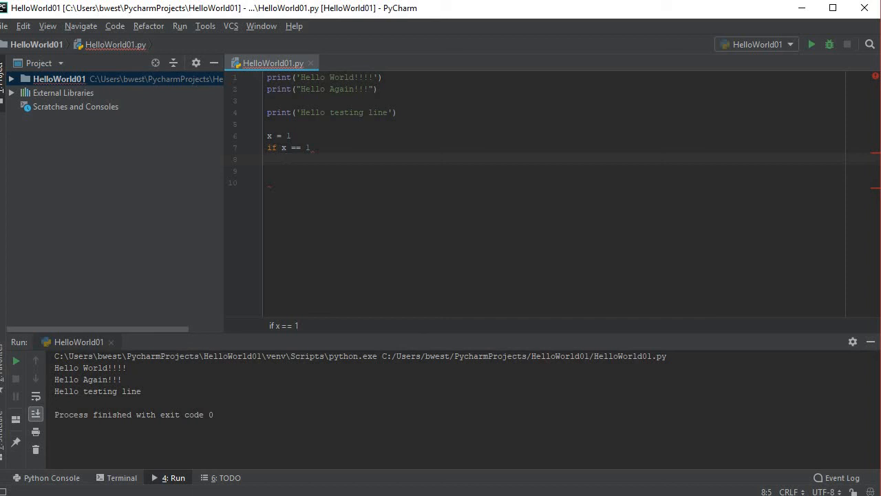
mouse_move(268, 141)
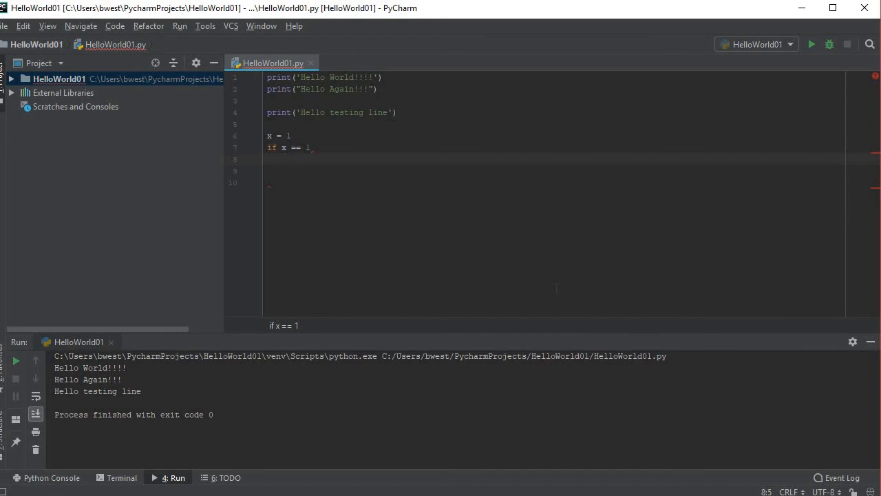
Step: Add the indented print('x is 1') body and complete the if statement with its colon
type("print (")
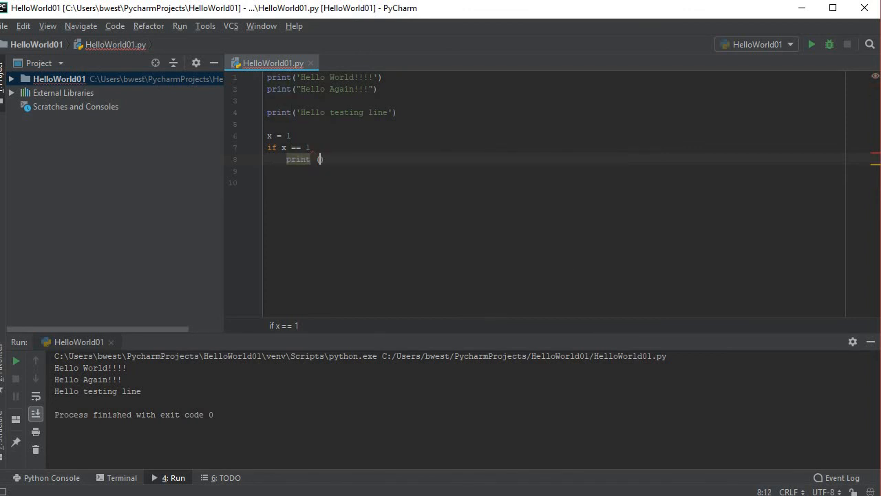
type("'x is")
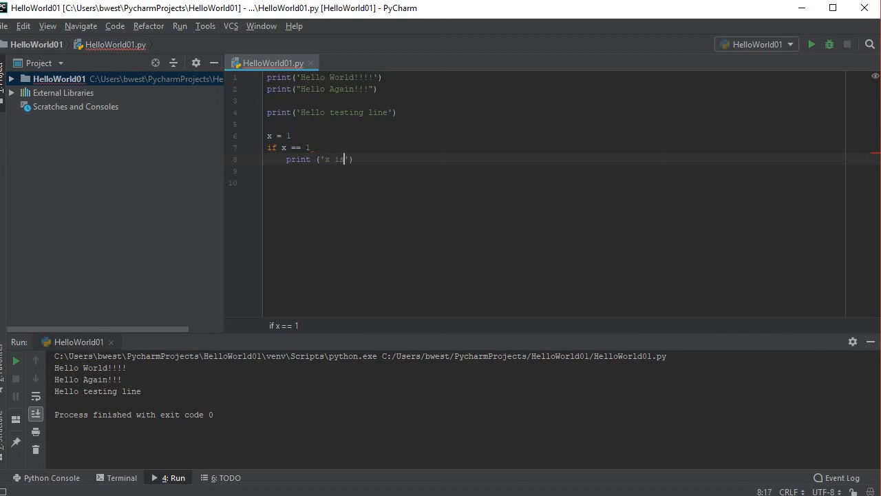
type("1")
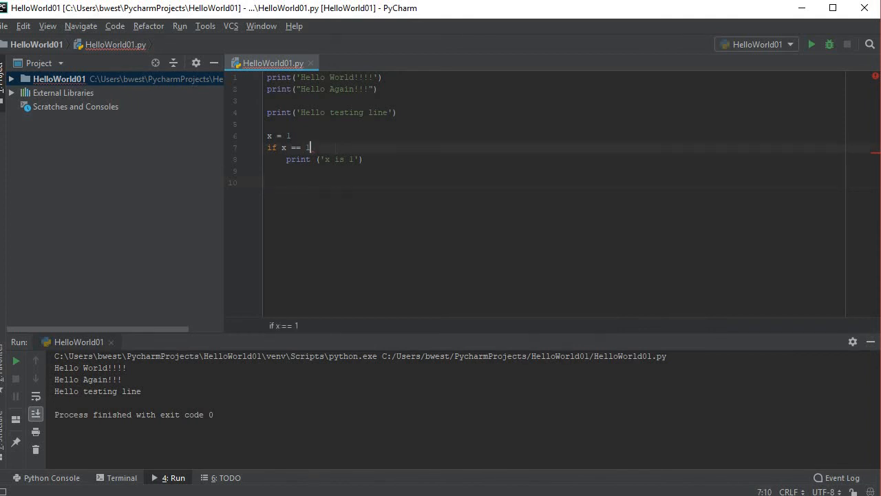
type(":")
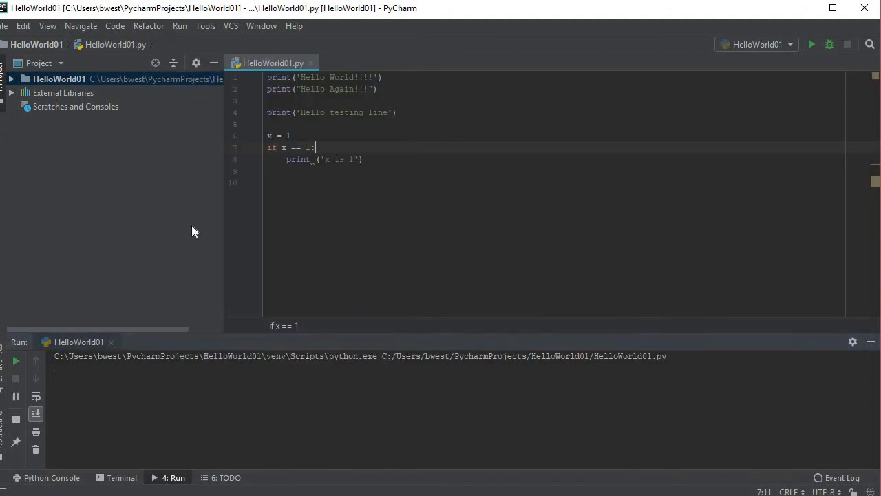
Step: Run the script, then change x to 2 and rerun so 'x is 1' no longer prints
left_click(810, 44)
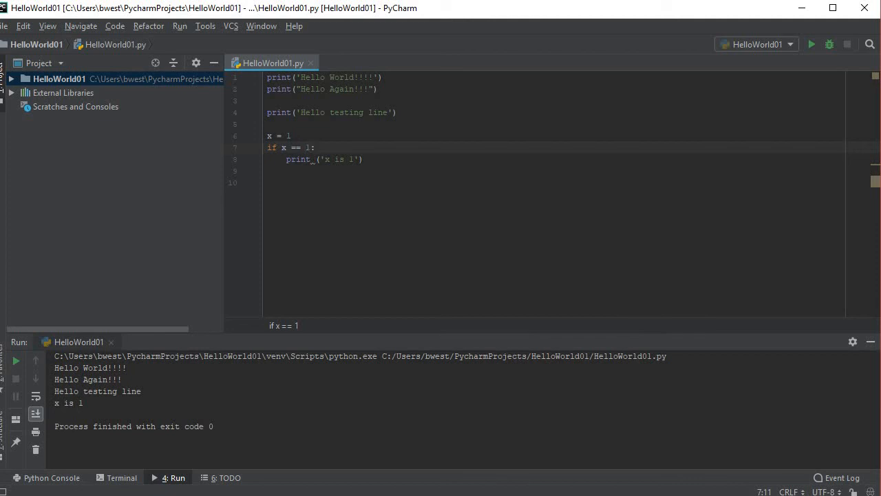
left_click(290, 136)
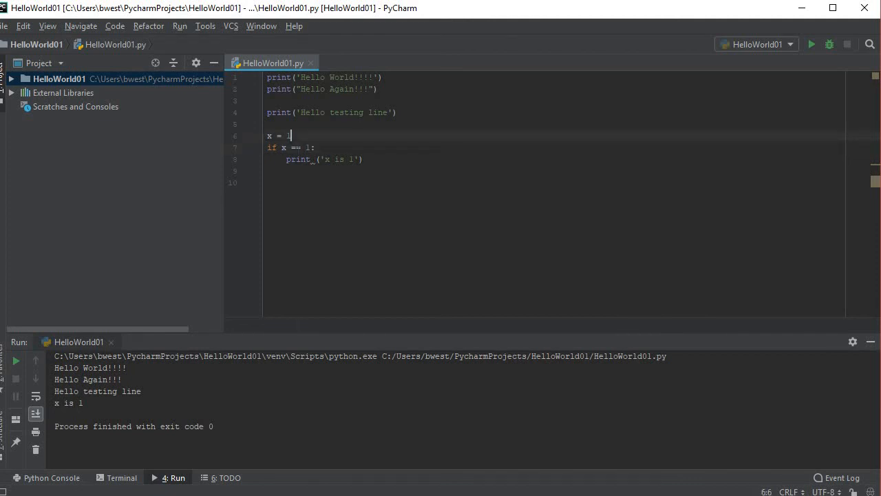
type("2")
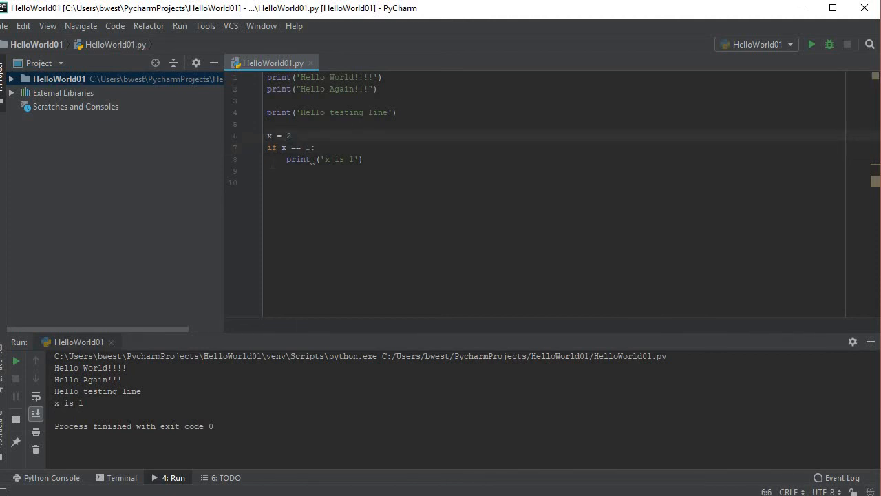
left_click(179, 25)
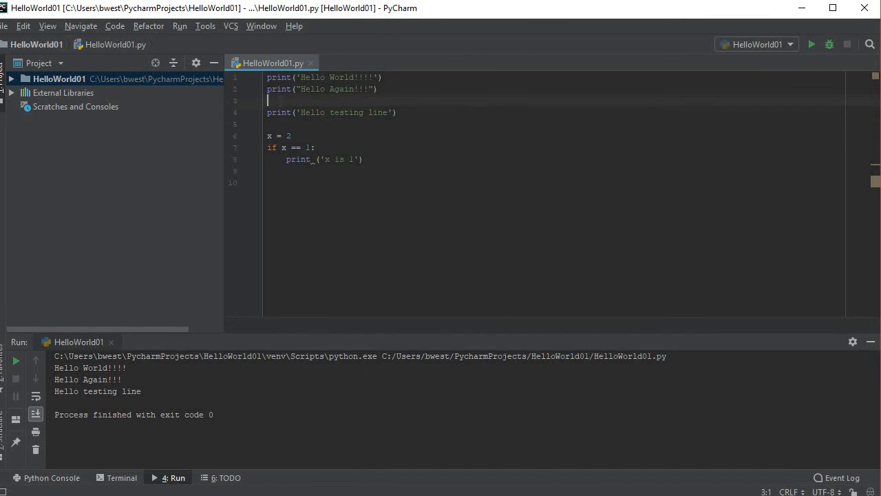
Step: Add the comment '# This is meant to output some text' on a new line above the testing print
type("+")
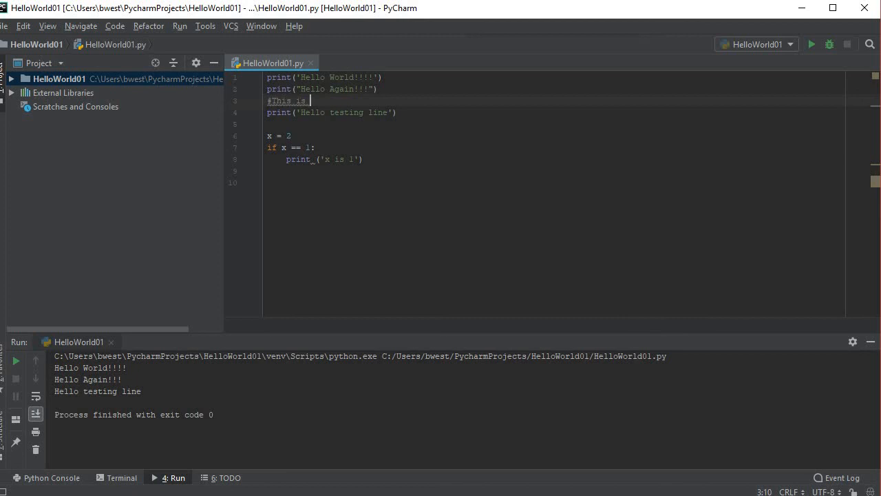
type("meant to c")
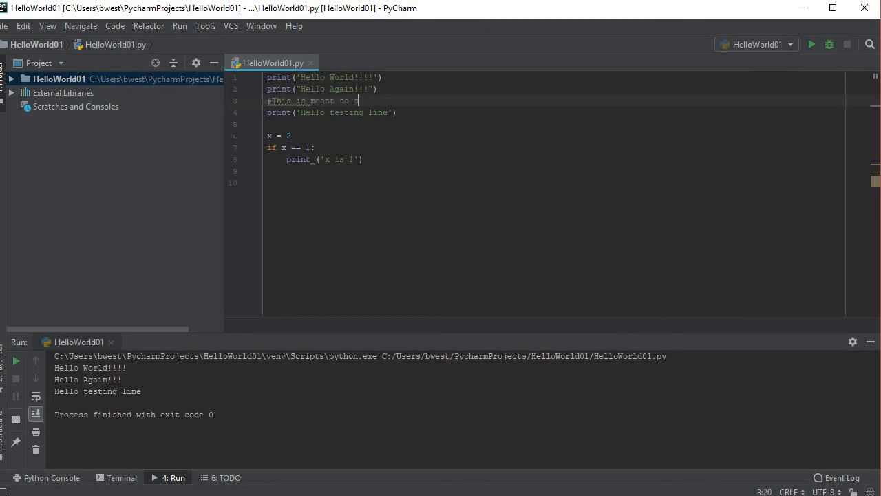
type("output some")
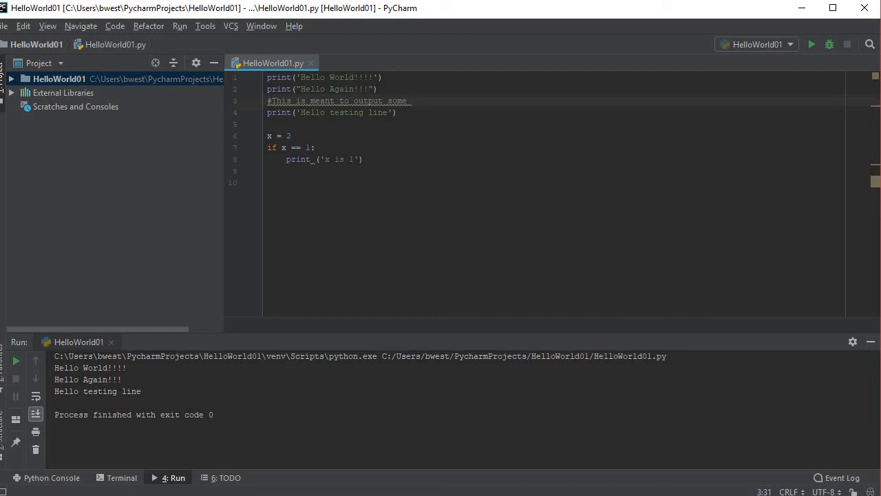
type("tes")
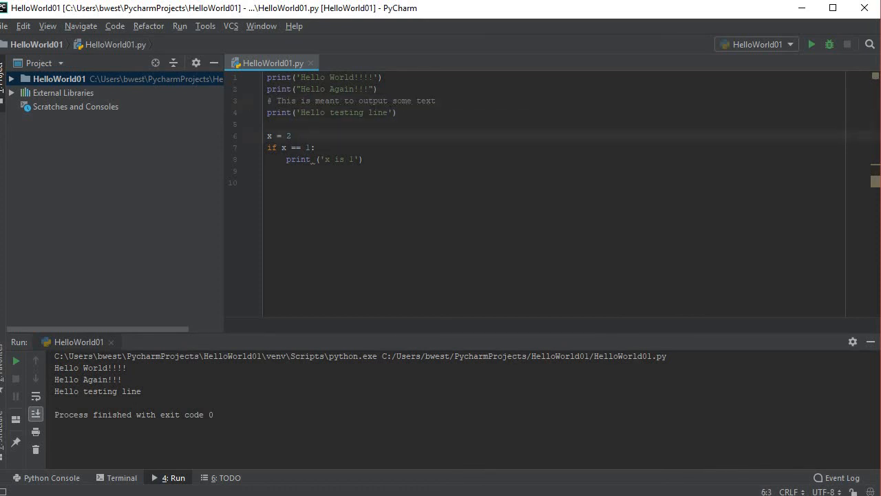
mouse_move(291, 46)
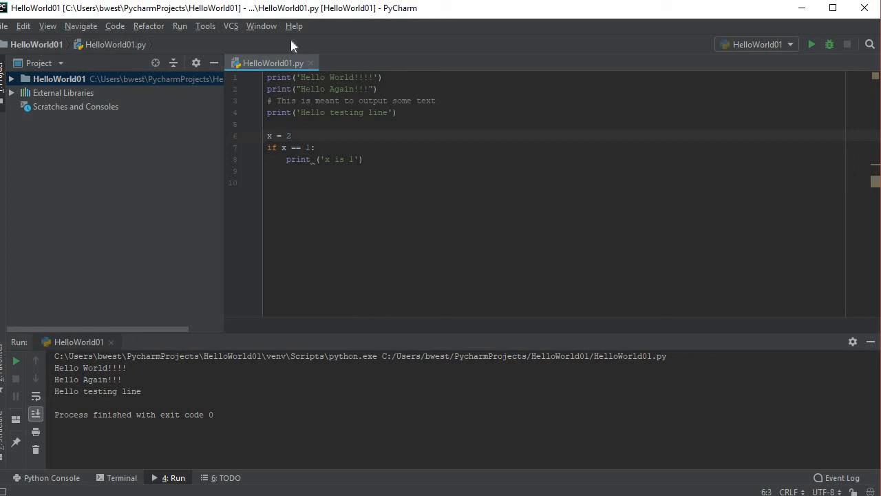
left_click(179, 25)
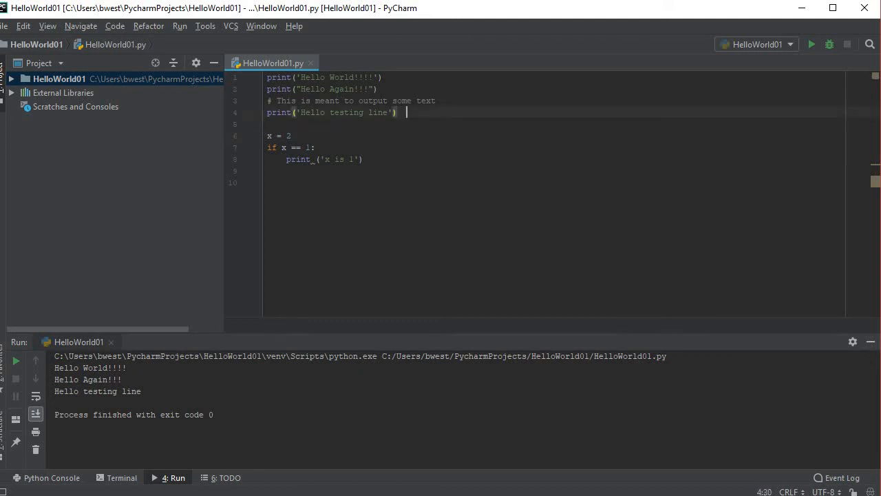
Step: Append the inline comment '# more comments' after the Hello testing line print
type("# more comments")
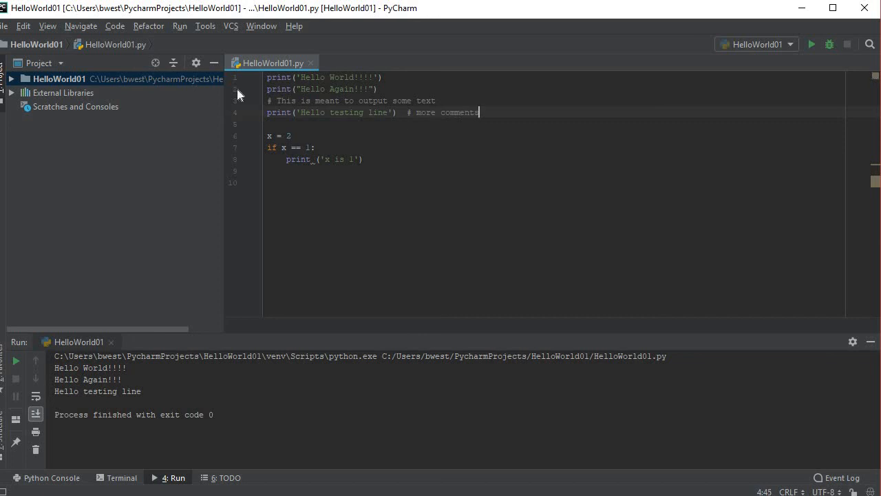
left_click(179, 25)
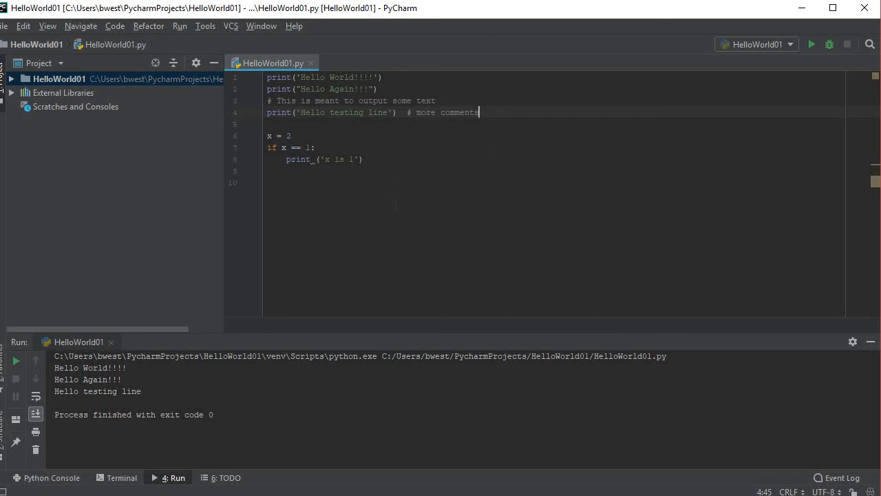
mouse_move(372, 192)
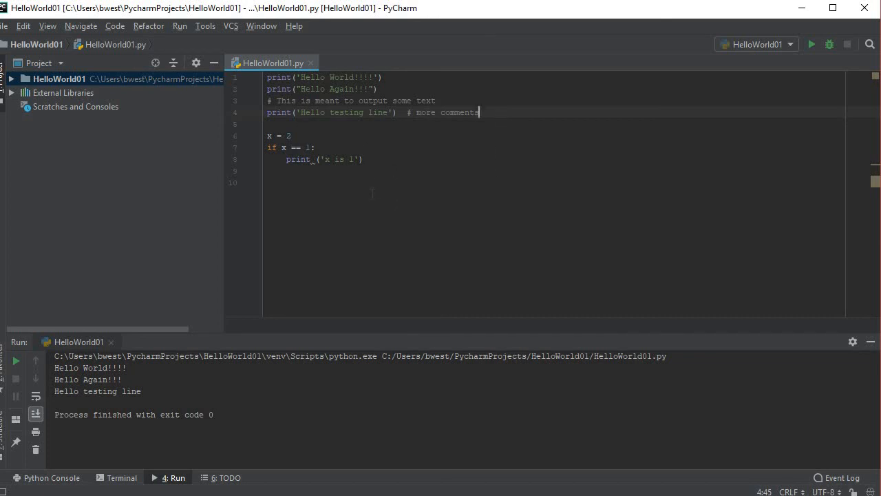